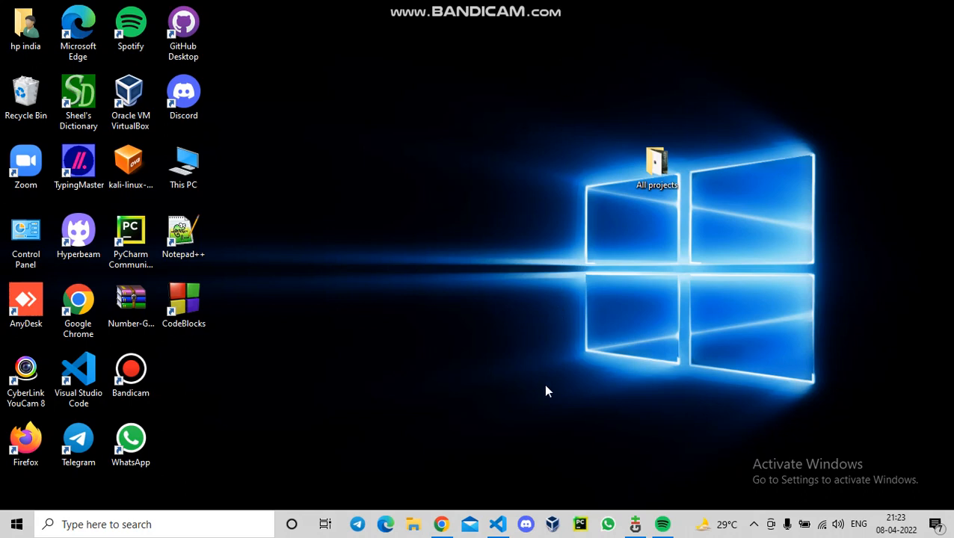
pyautogui.moveTo(546, 389)
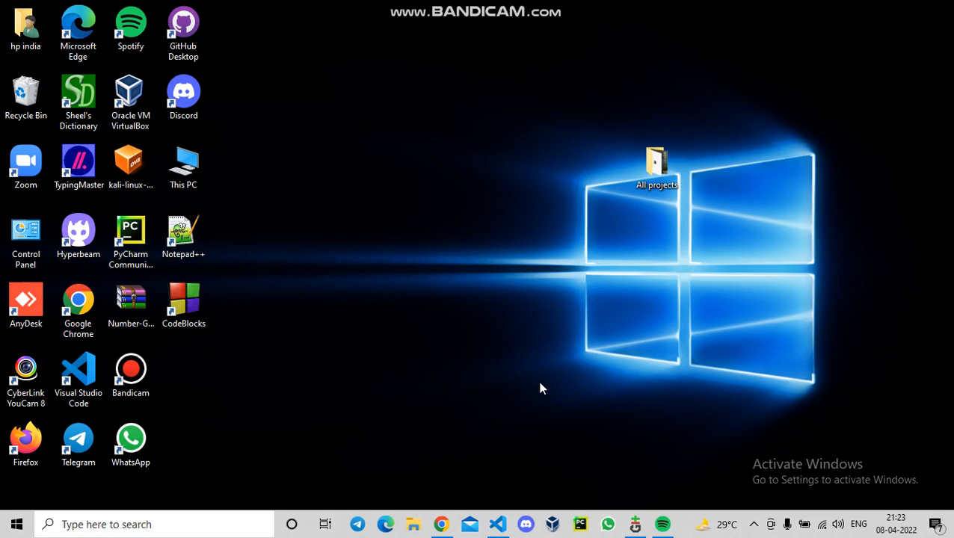
pyautogui.moveTo(511, 442)
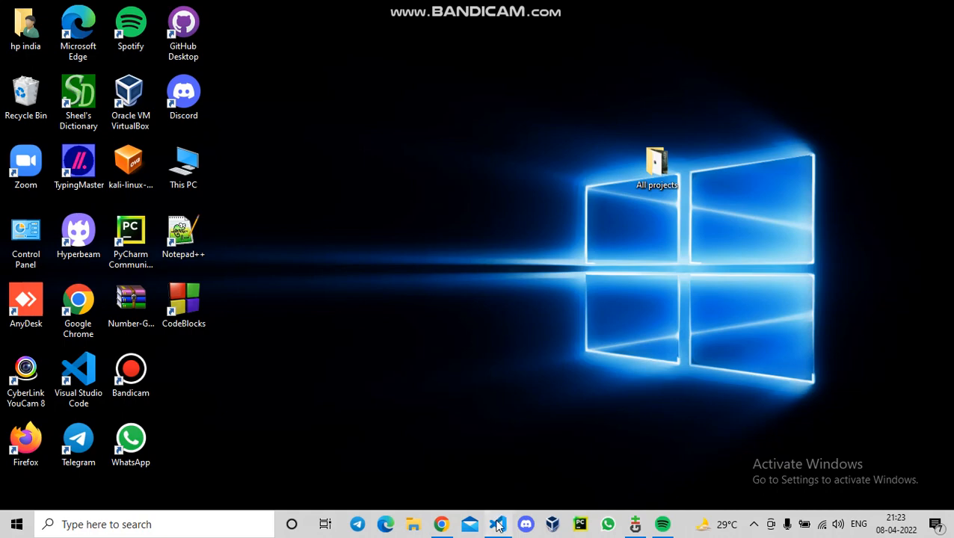
# Step: Launch VS Code with the package folder and dismiss the Get Started page
pyautogui.click(496, 523)
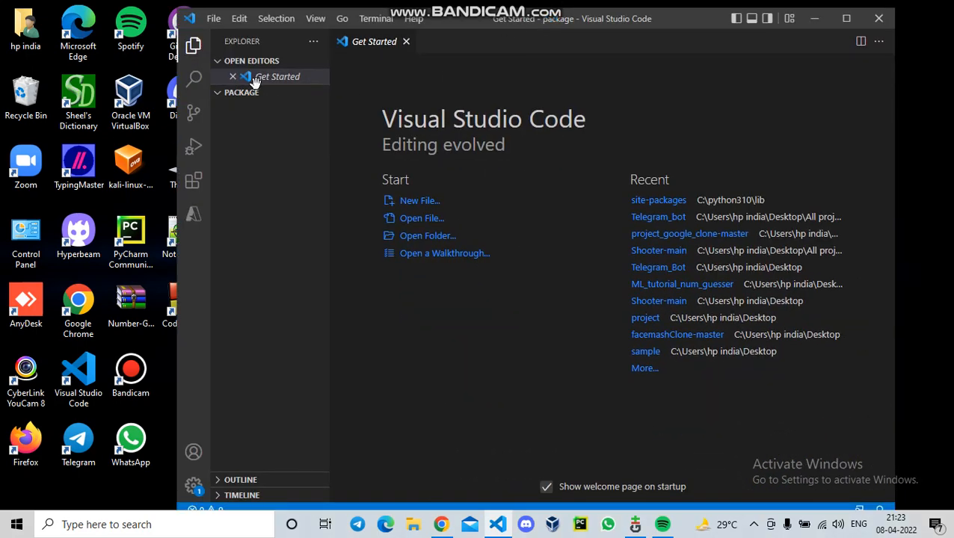
pyautogui.click(242, 92)
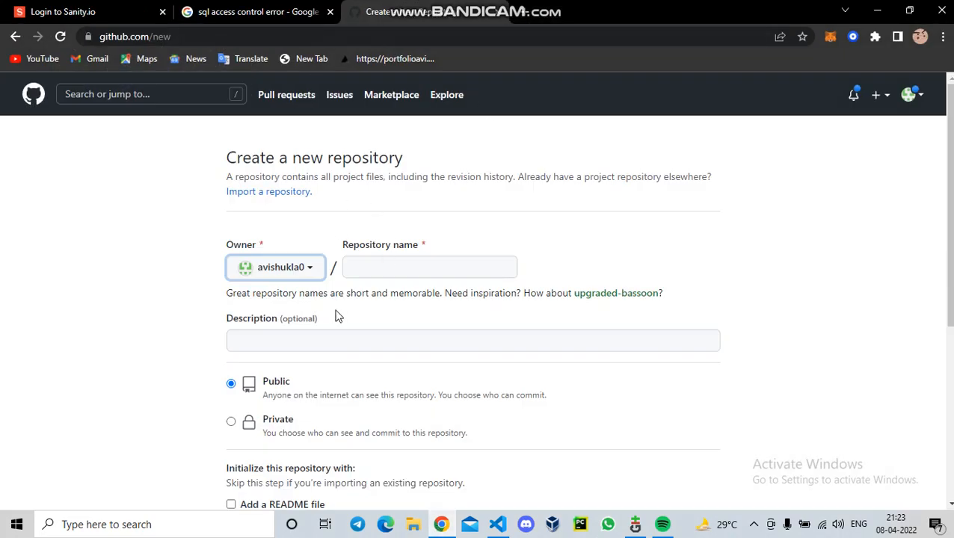
# Step: Name the repository sample123package and create it as a public repo
pyautogui.click(429, 266)
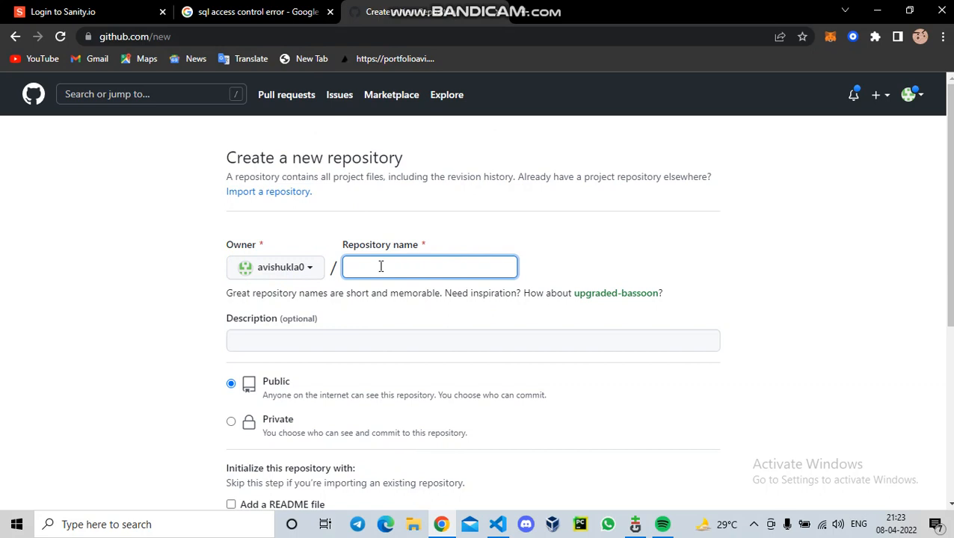
pyautogui.write('sap')
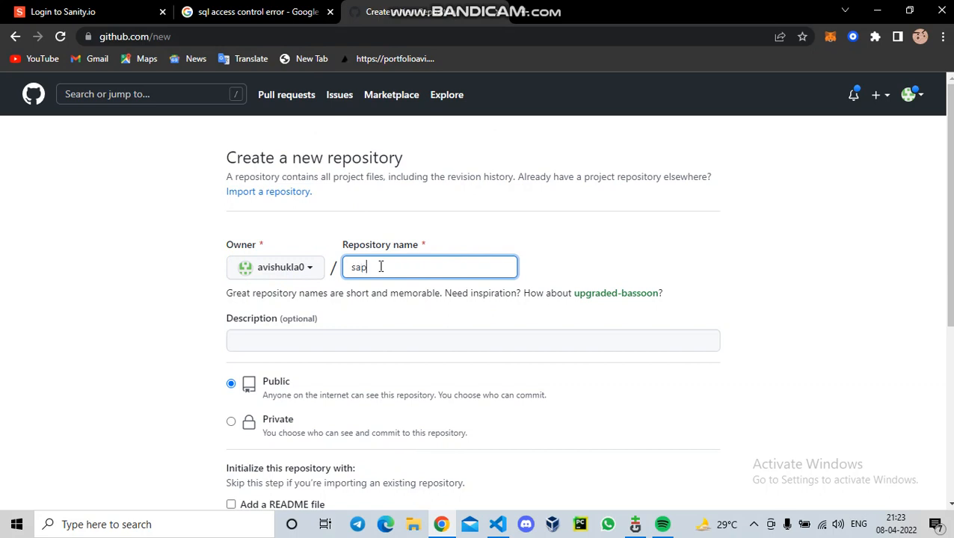
pyautogui.write('mple123package')
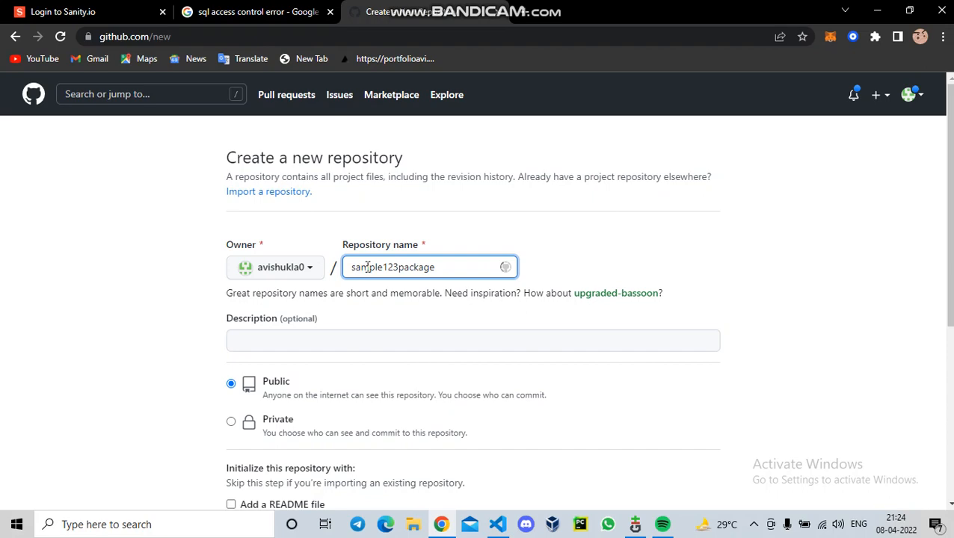
pyautogui.scroll(-3)
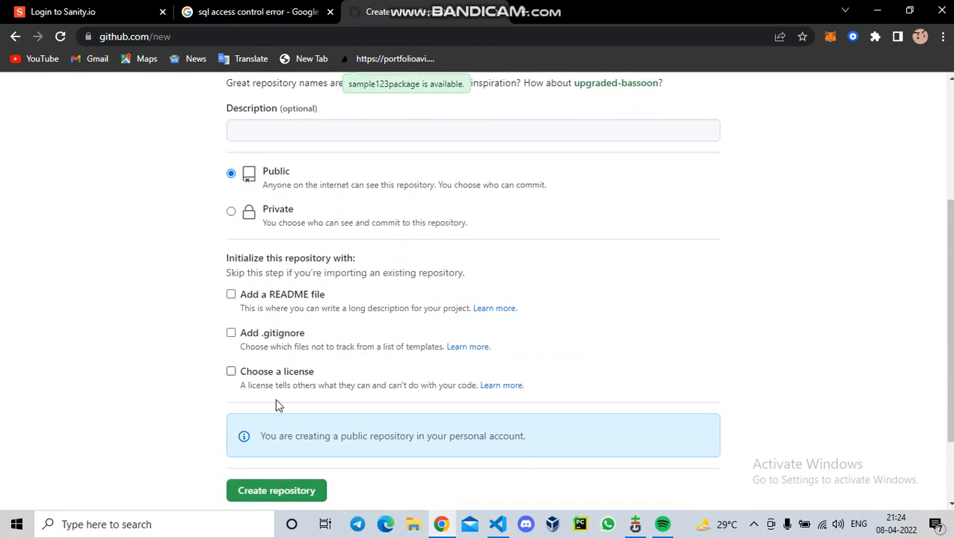
pyautogui.click(275, 490)
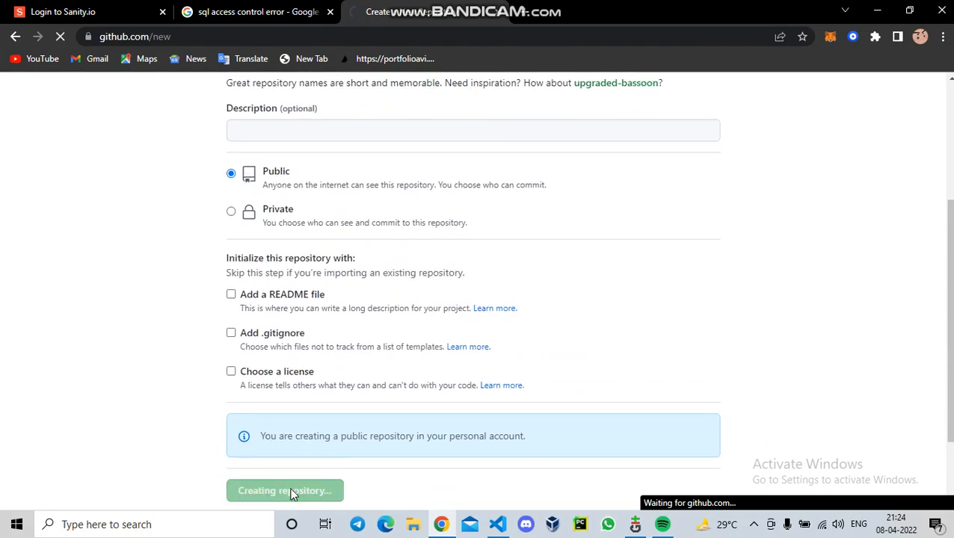
pyautogui.click(284, 490)
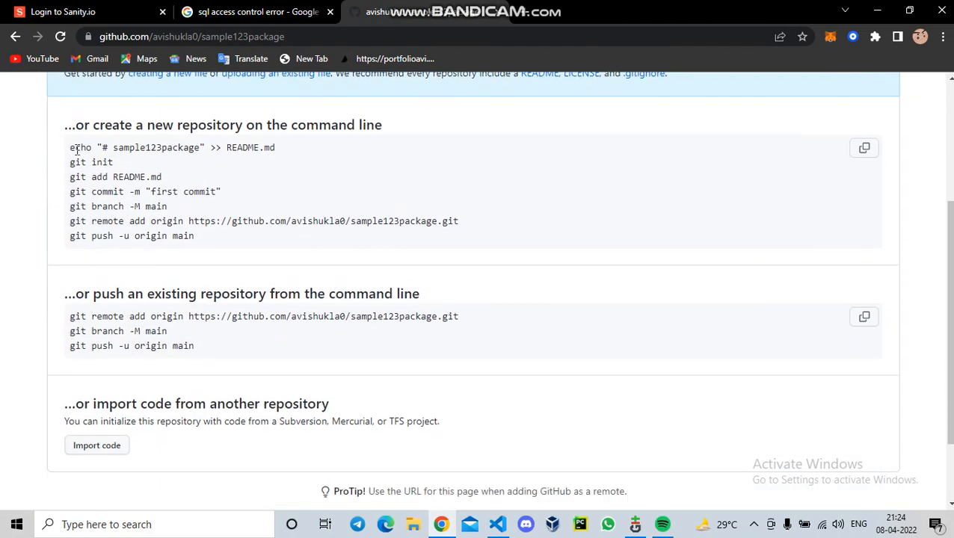
# Step: Copy GitHub's git setup commands and run them in a VS Code terminal for the package folder
pyautogui.moveTo(70, 148); pyautogui.dragTo(194, 236)
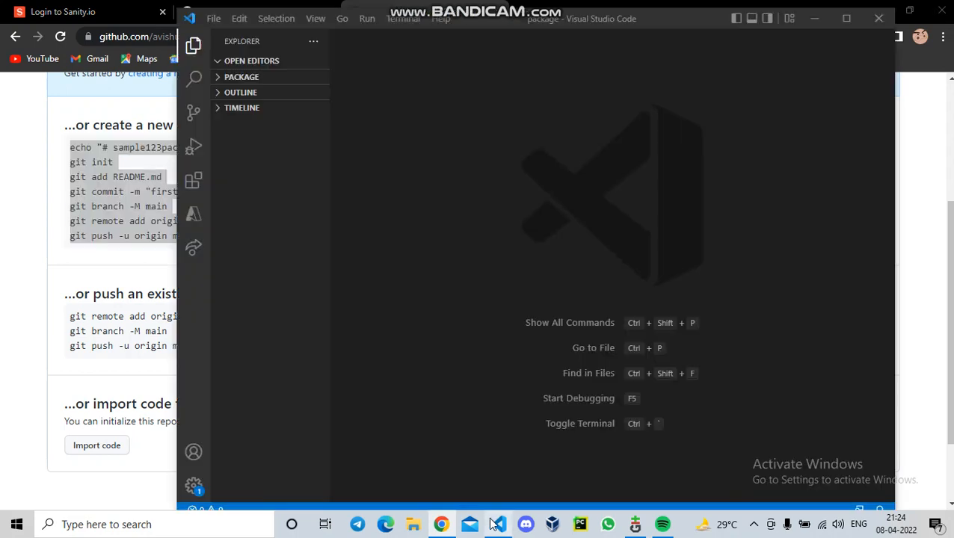
pyautogui.click(242, 76)
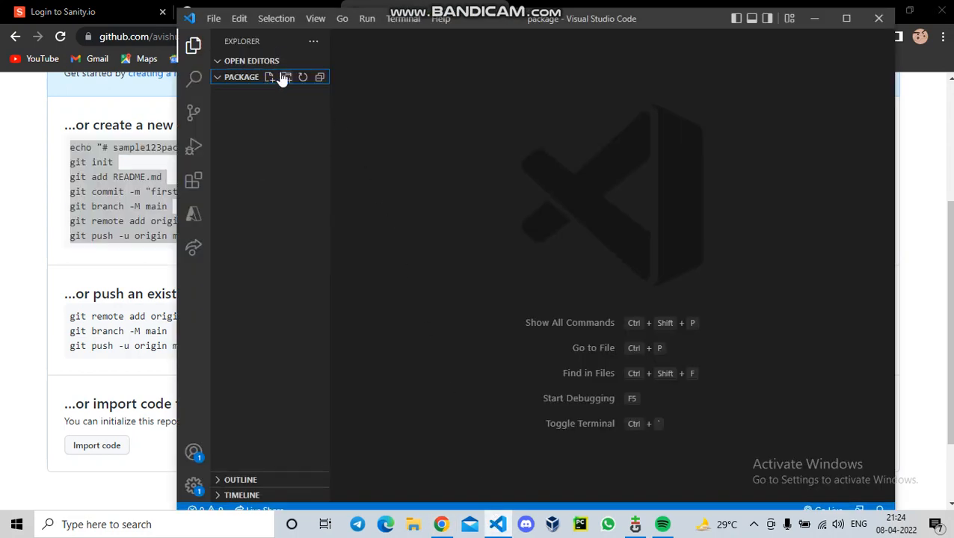
pyautogui.click(316, 18)
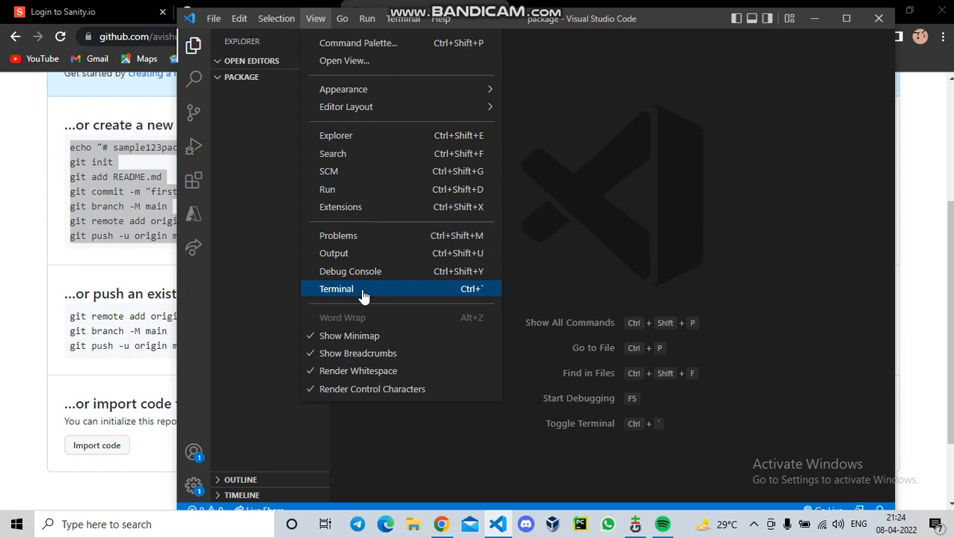
pyautogui.click(336, 289)
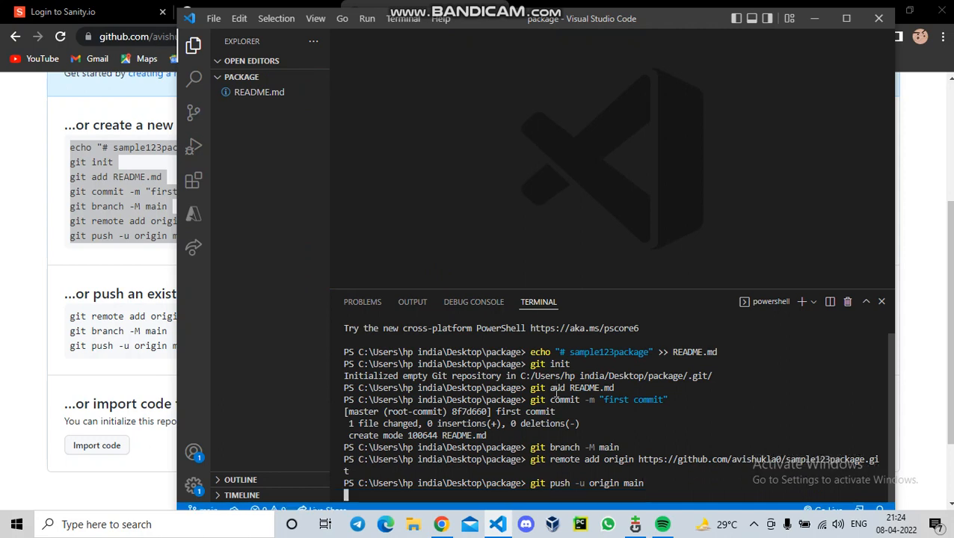
pyautogui.moveTo(314, 81)
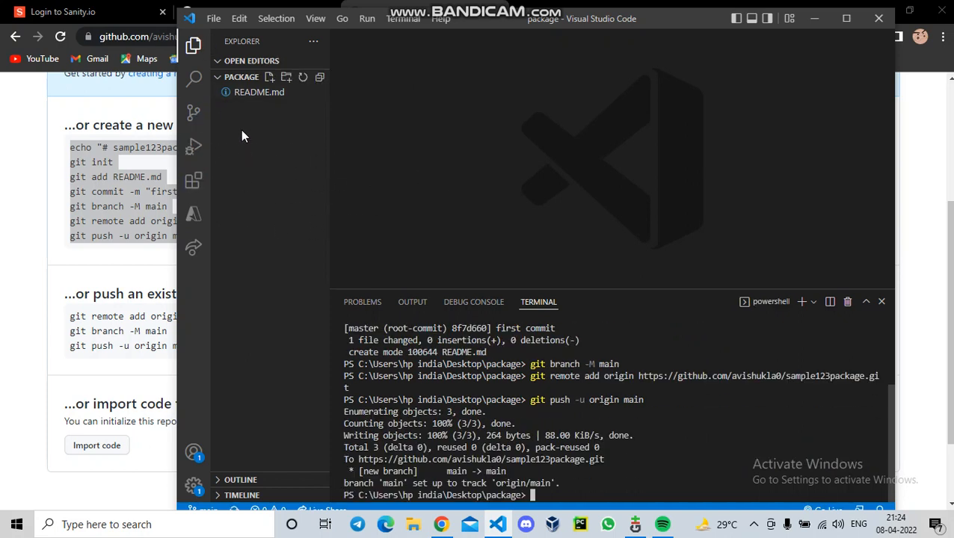
pyautogui.moveTo(257, 107)
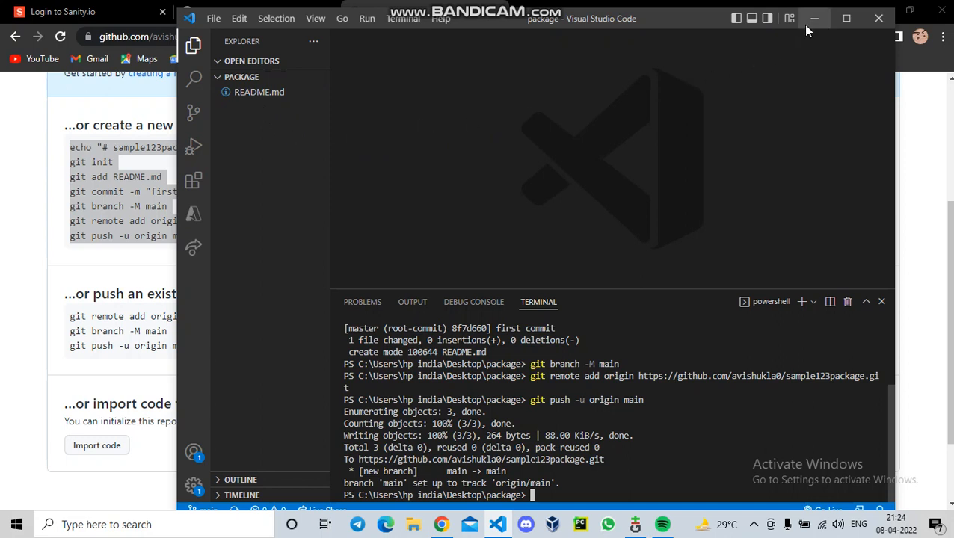
pyautogui.moveTo(600, 489)
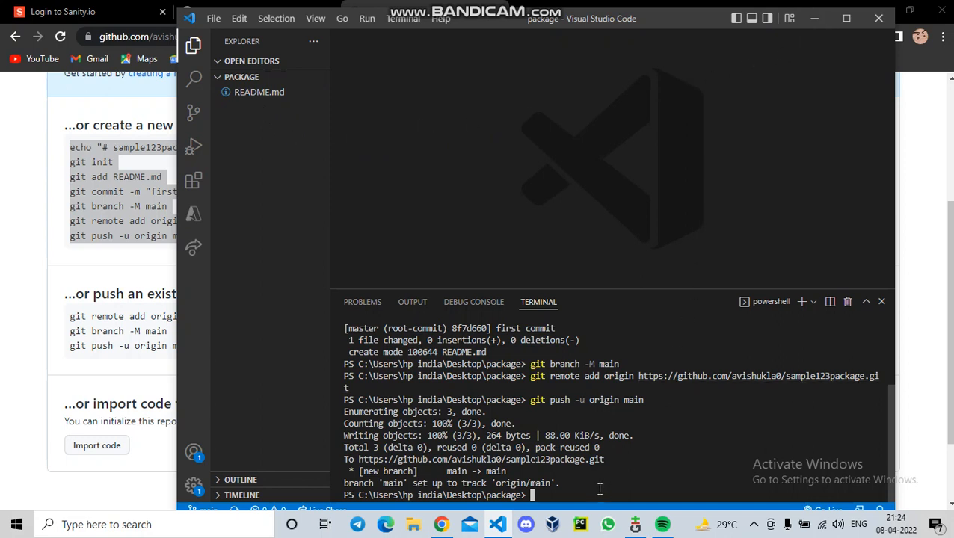
# Step: Run npm init, naming the package sample123package with description 'this is just a sample' and default entry point
pyautogui.write('n[p')
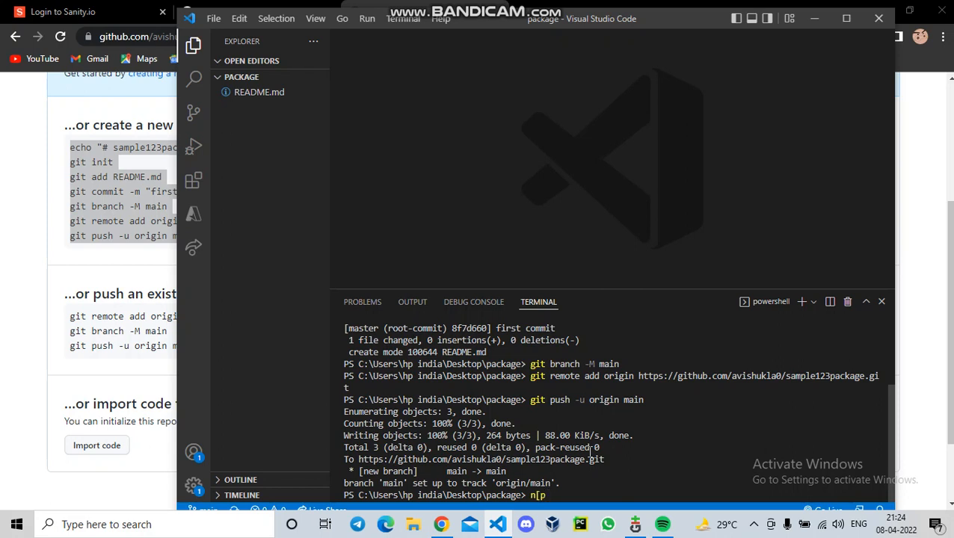
pyautogui.write('pm init')
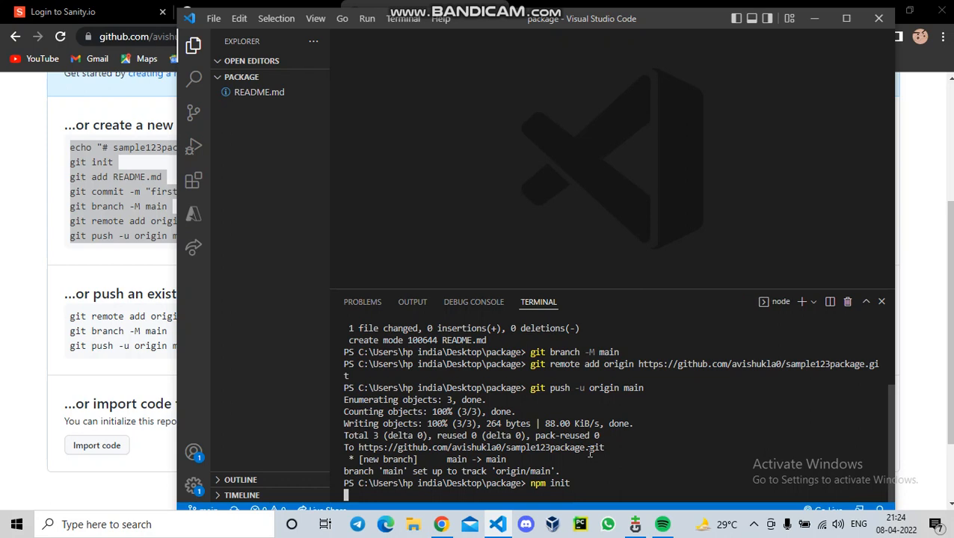
pyautogui.moveTo(590, 445)
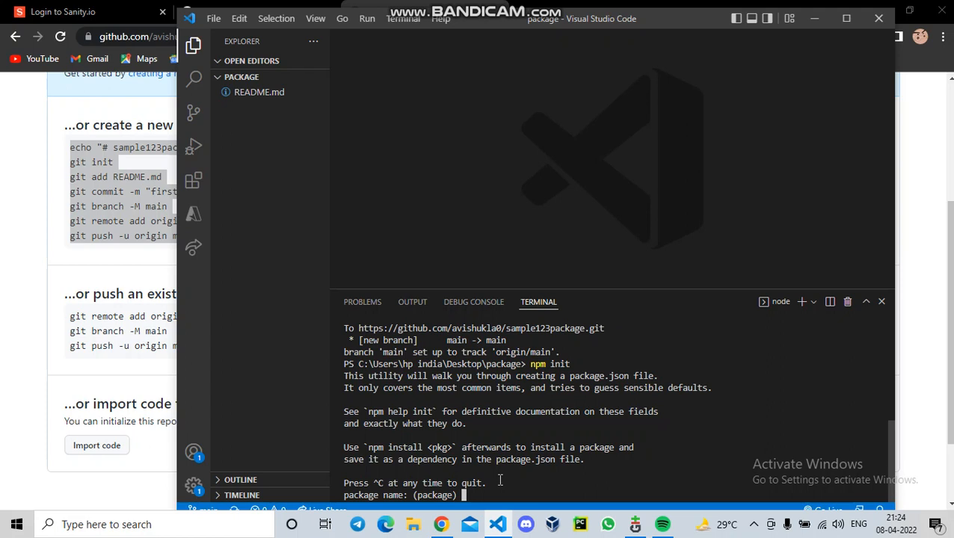
pyautogui.moveTo(535, 483)
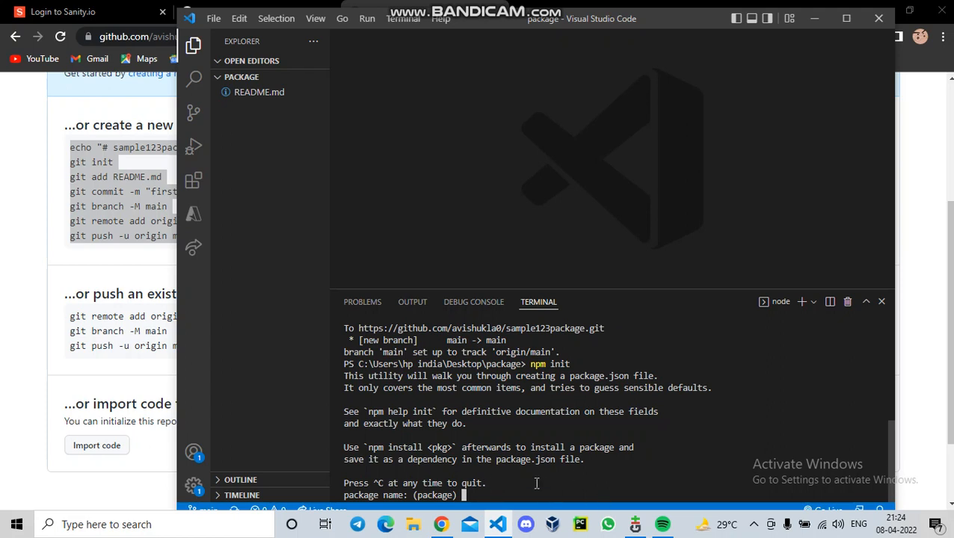
pyautogui.write('sample123pack')
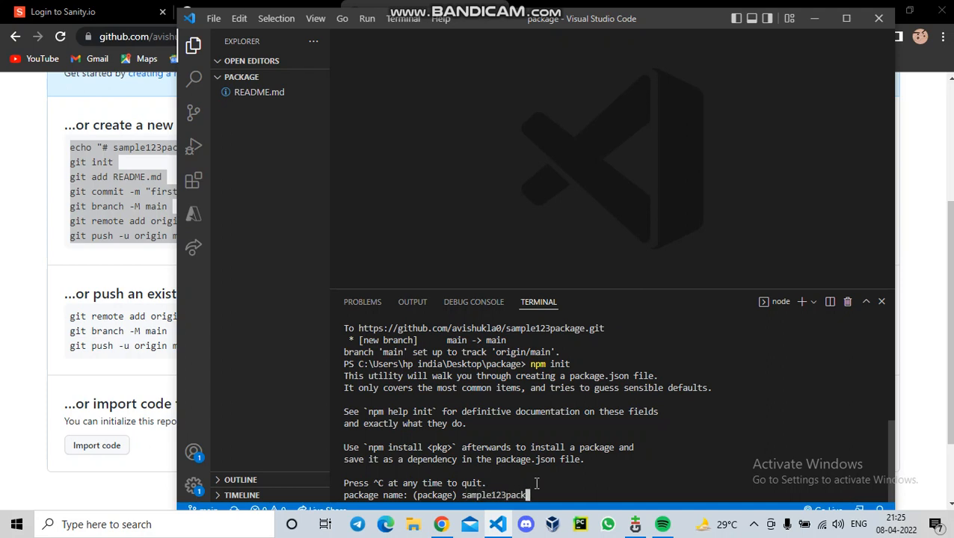
pyautogui.write('age')
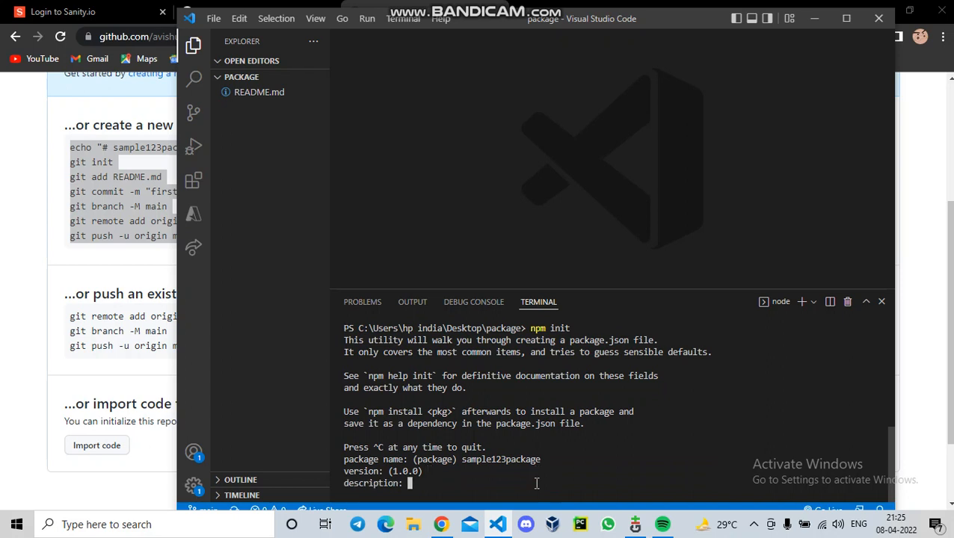
pyautogui.write('this')
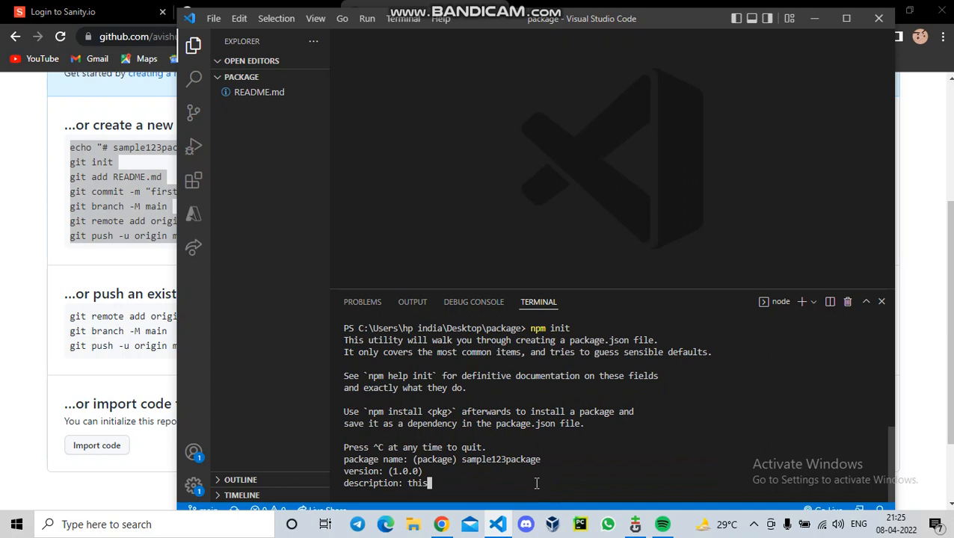
pyautogui.write('is')
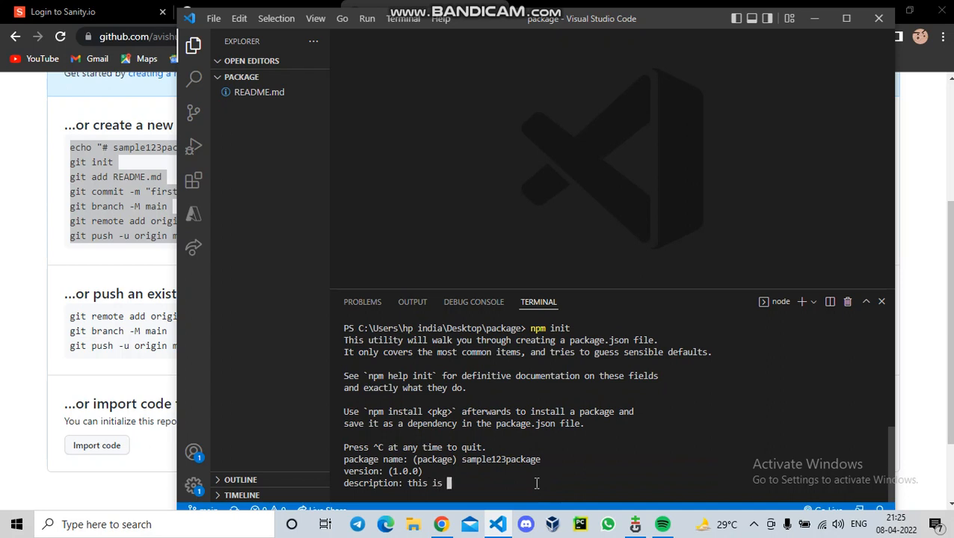
pyautogui.write('just a sam-le pa')
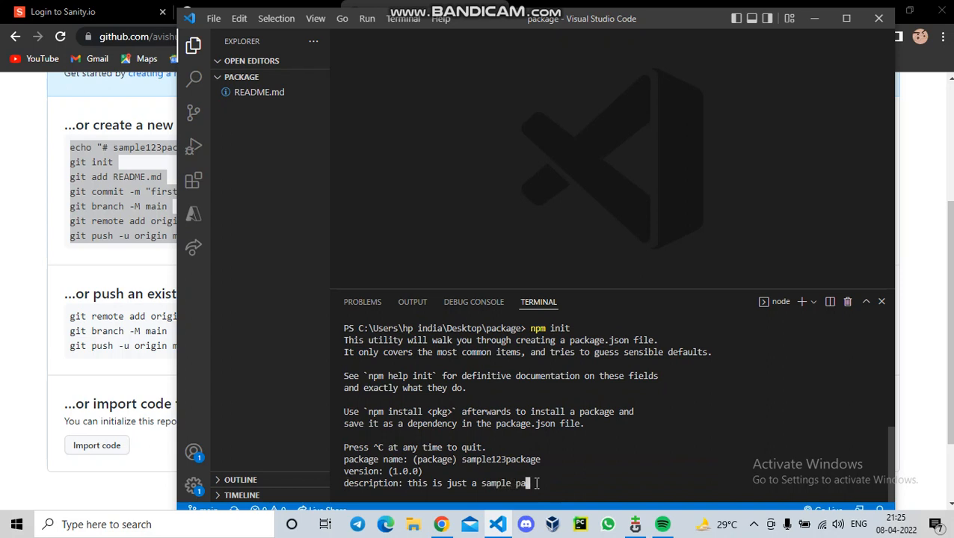
pyautogui.press('enter')
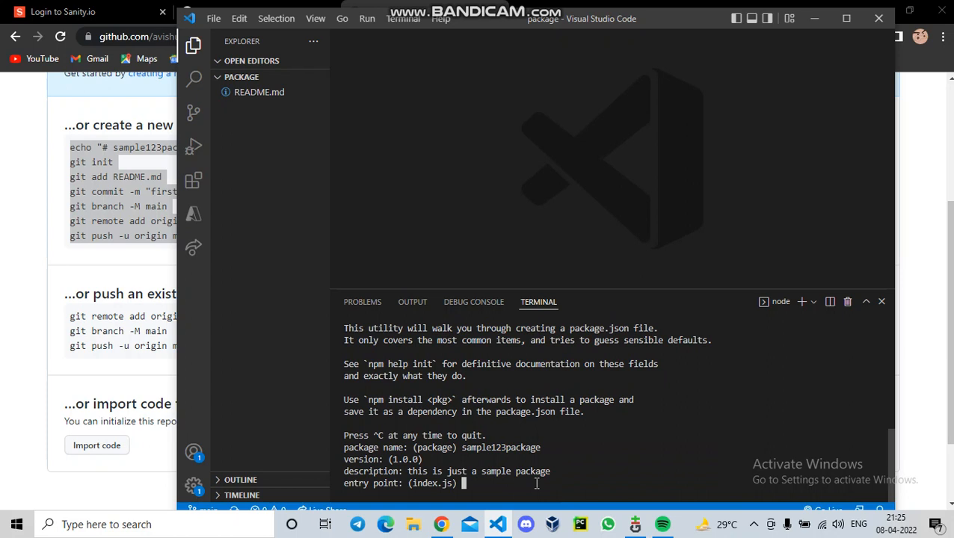
pyautogui.press('enter')
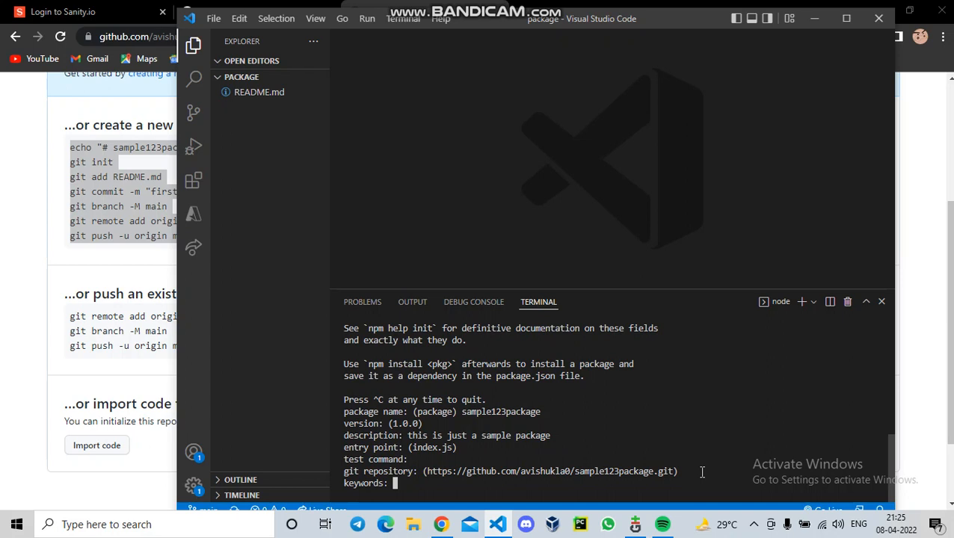
# Step: Answer the remaining prompts with keyword sample and author Avi Shukla to generate package.json
pyautogui.write('sample')
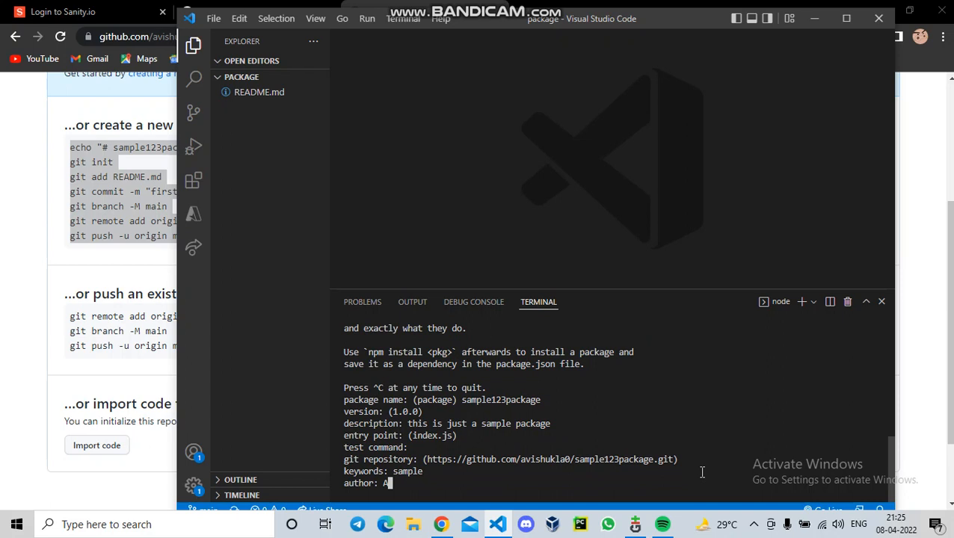
pyautogui.write('vi shukla')
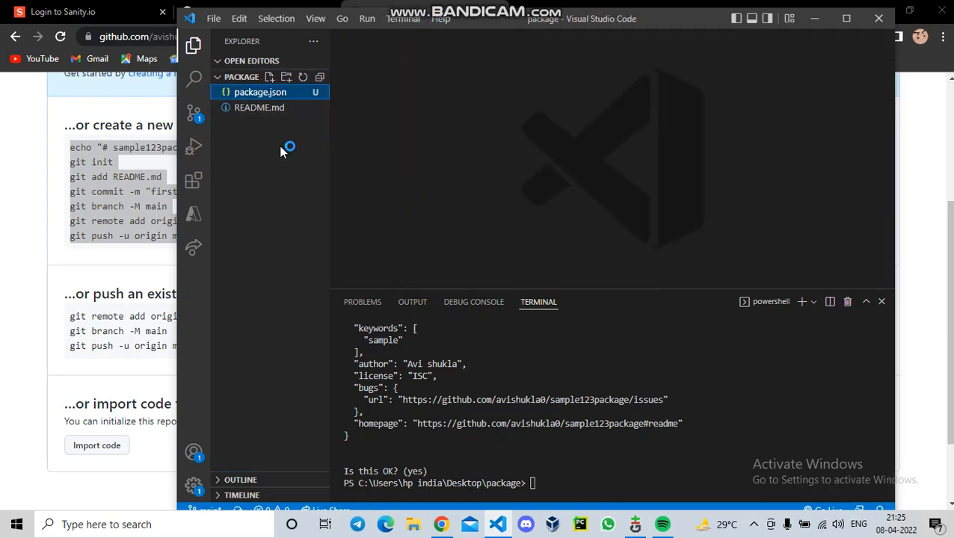
# Step: Create a new file index.js in the package folder
pyautogui.rightClick(289, 147)
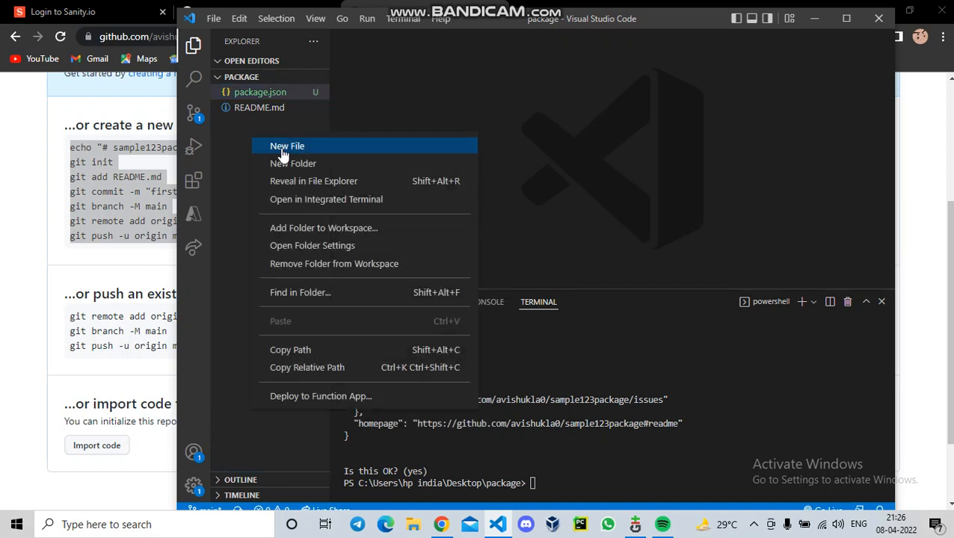
pyautogui.click(287, 147)
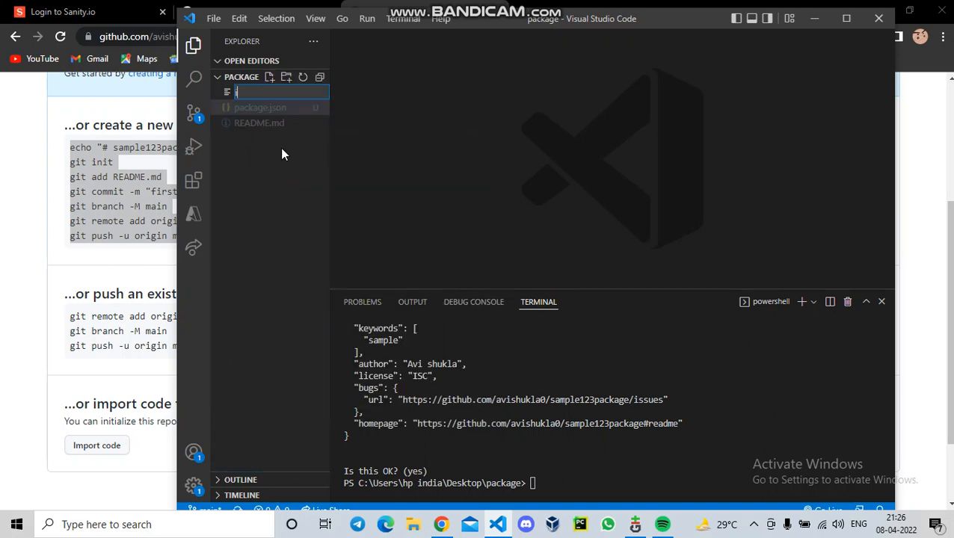
pyautogui.write('index.js')
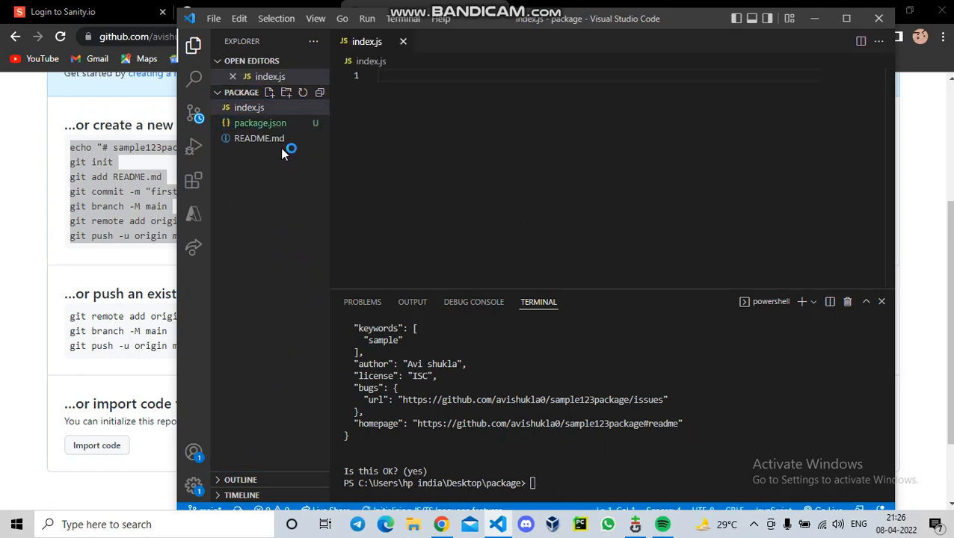
# Step: Define function sample123package(name) returning a comparison against the string "avi"
pyautogui.write('function')
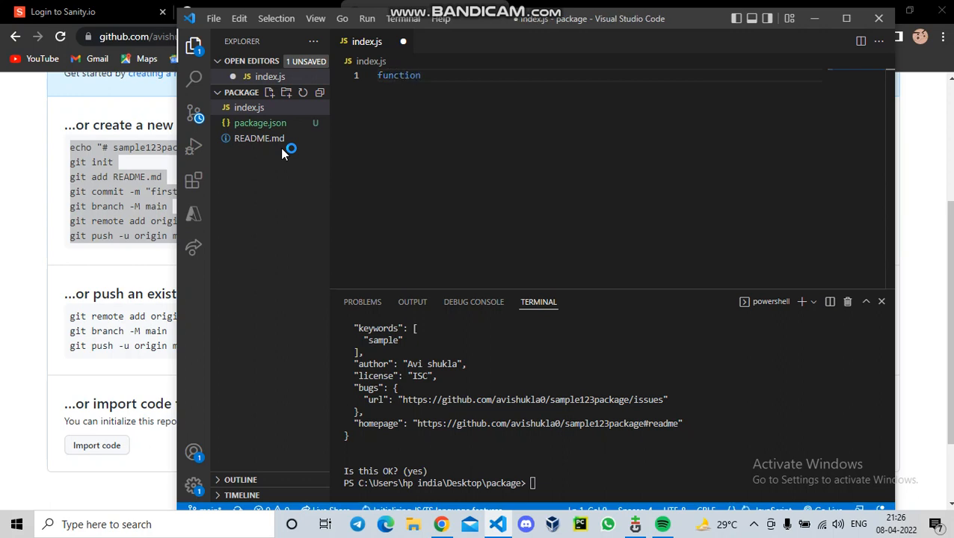
pyautogui.write('sample')
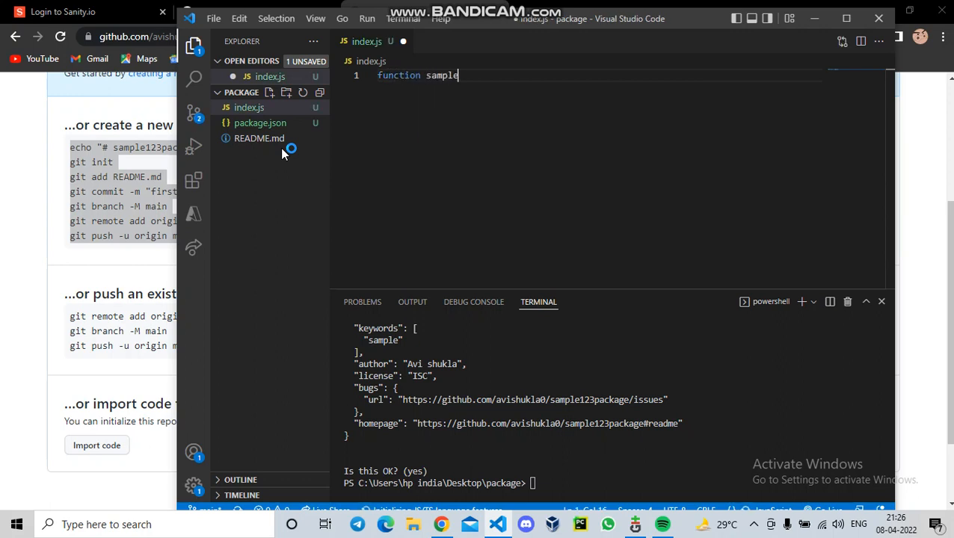
pyautogui.write('123poa')
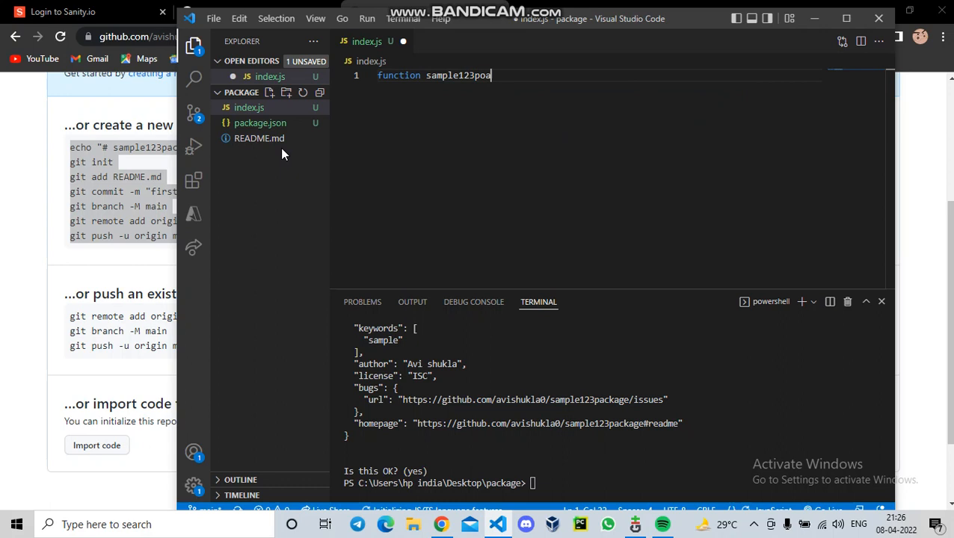
pyautogui.press('Backspace')
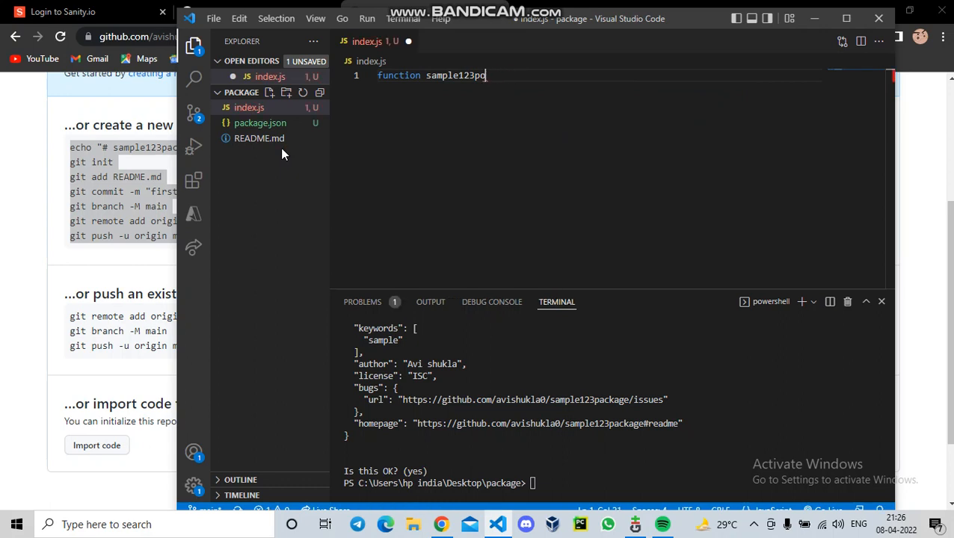
pyautogui.write('ackage')
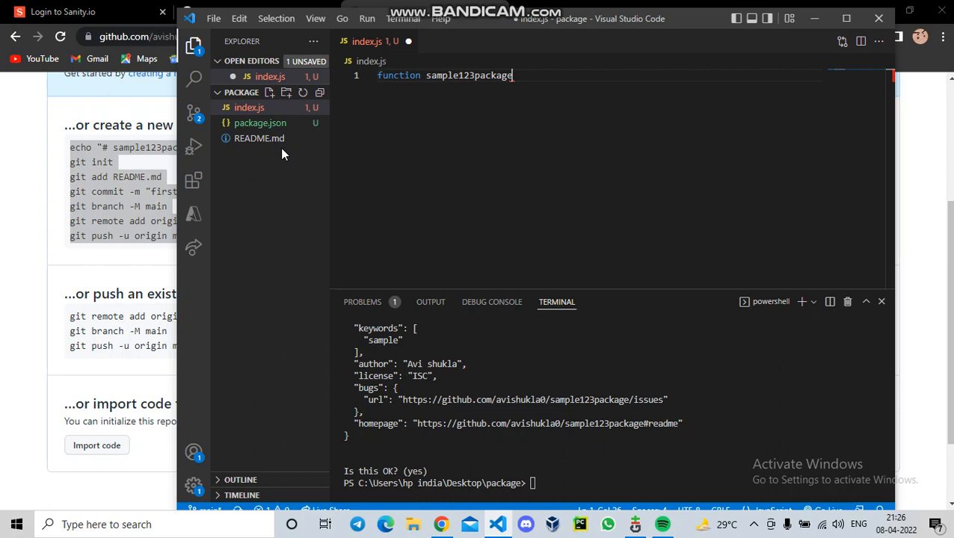
pyautogui.write('()')
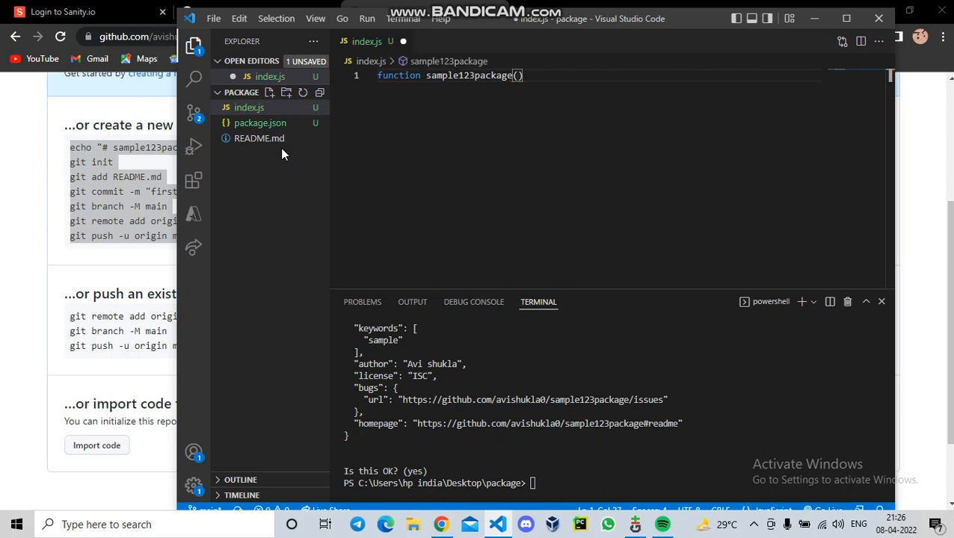
pyautogui.write('name')
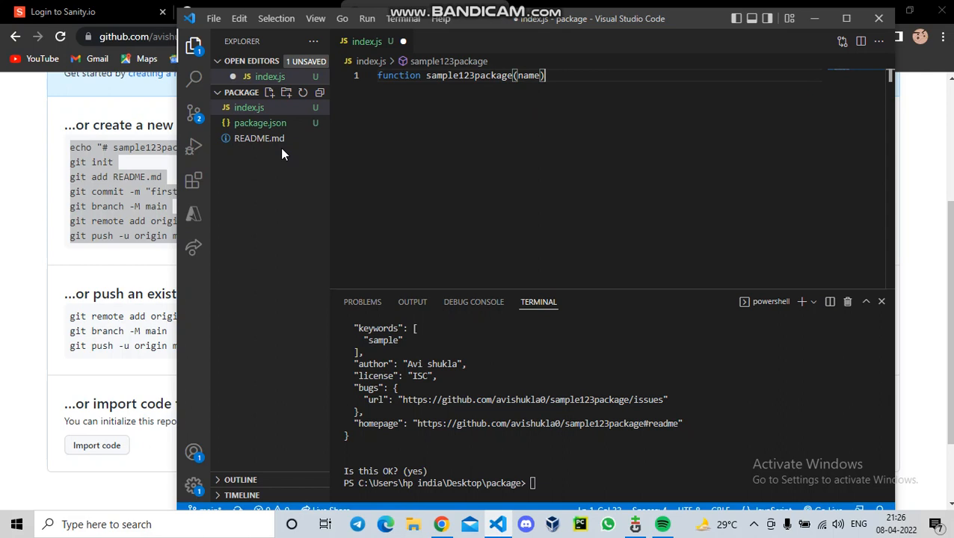
pyautogui.write('{')
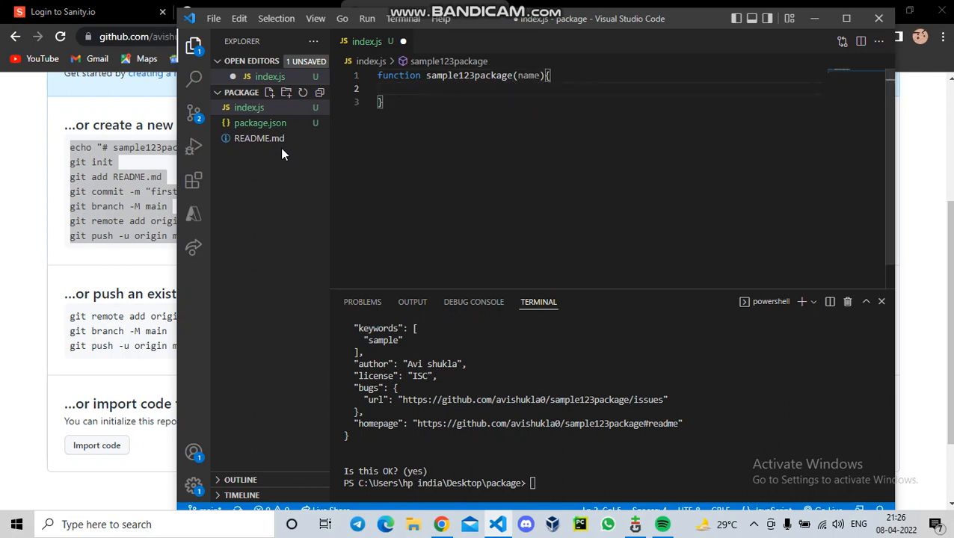
pyautogui.write('return =')
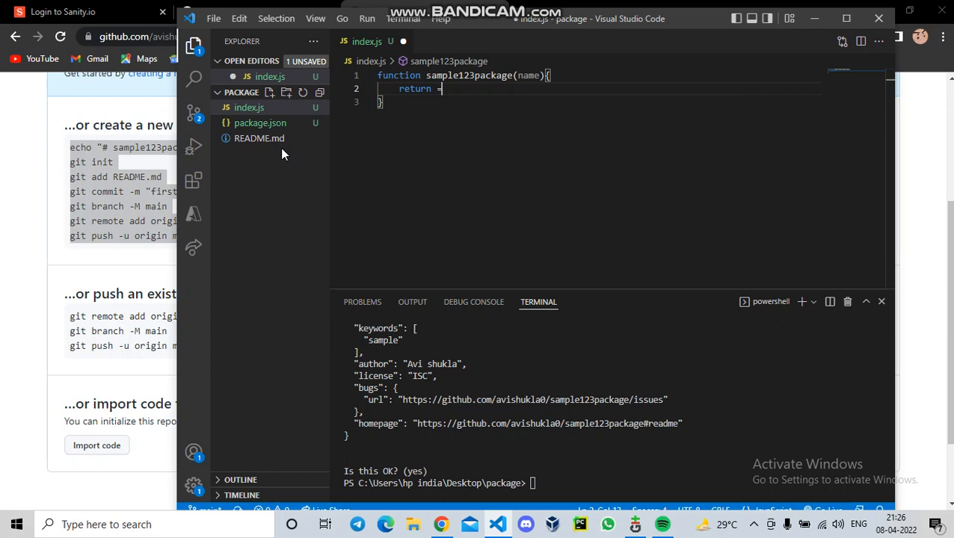
pyautogui.write('==')
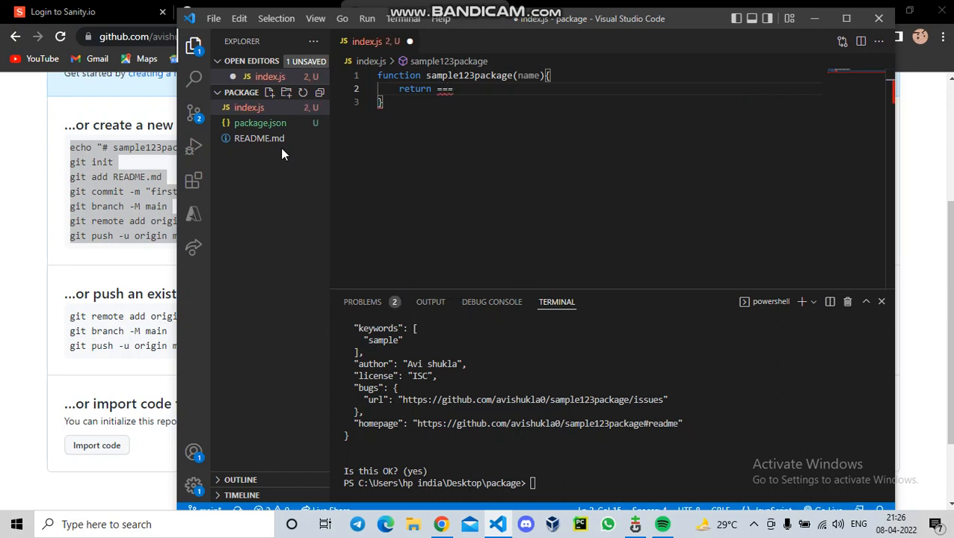
pyautogui.write('"avi9"')
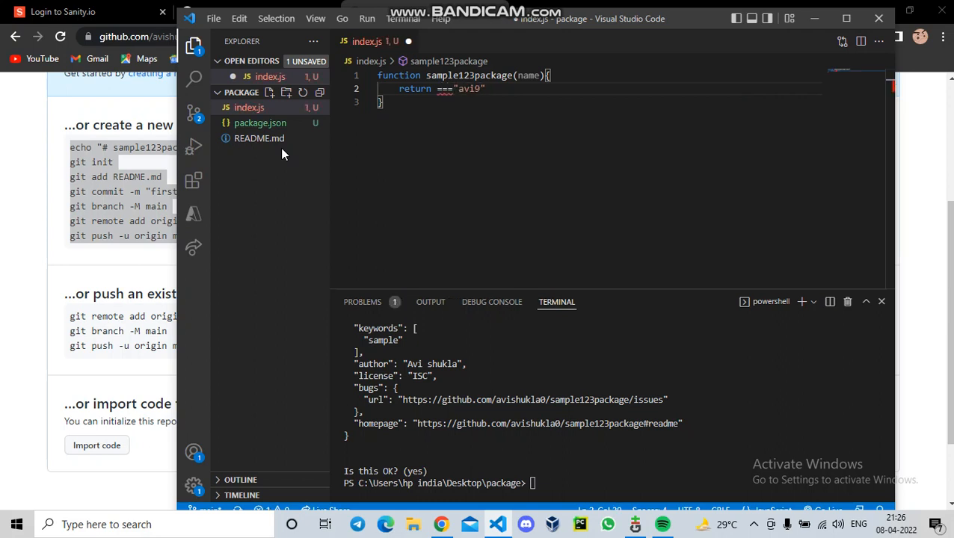
pyautogui.press('Backspace')
pyautogui.write(';')
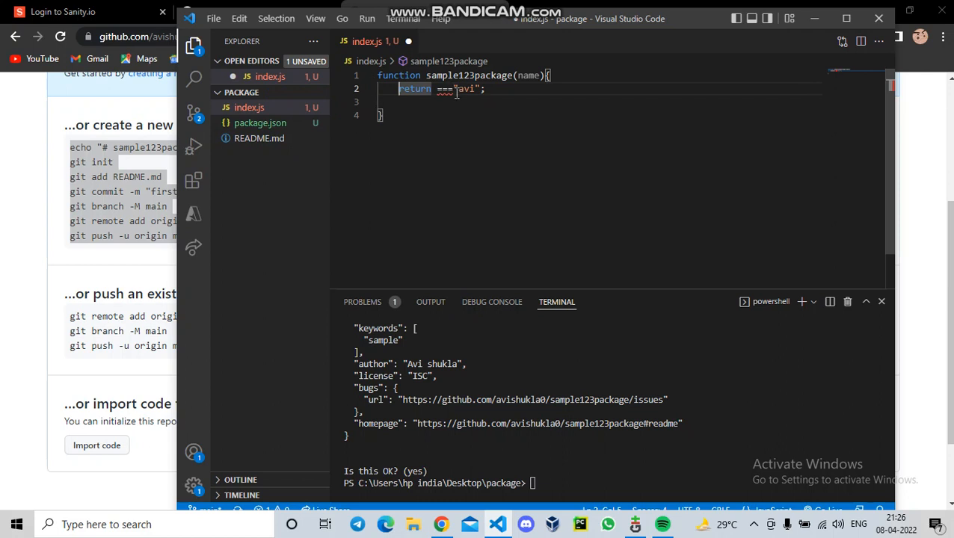
# Step: Export the function with module.exports = sample123package
pyautogui.press('enter')
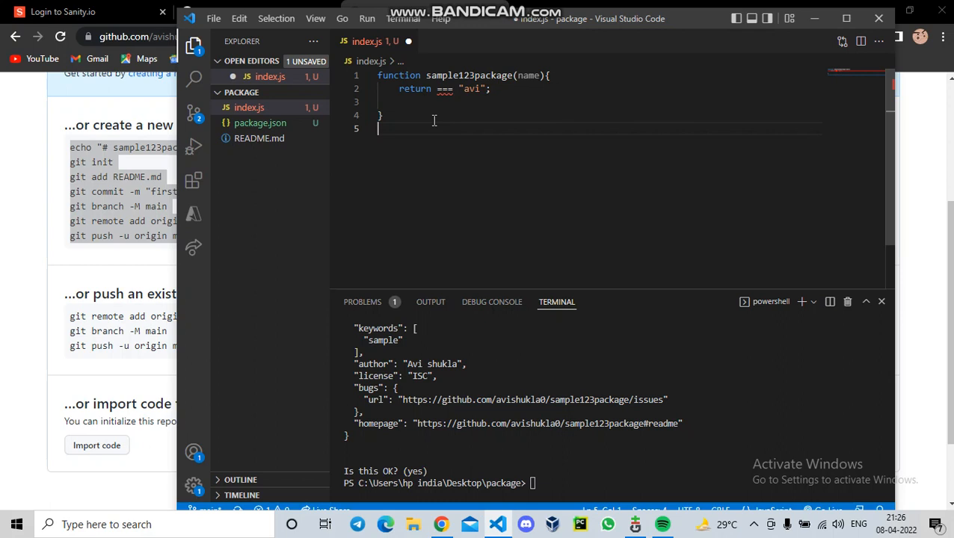
pyautogui.write('module.exp')
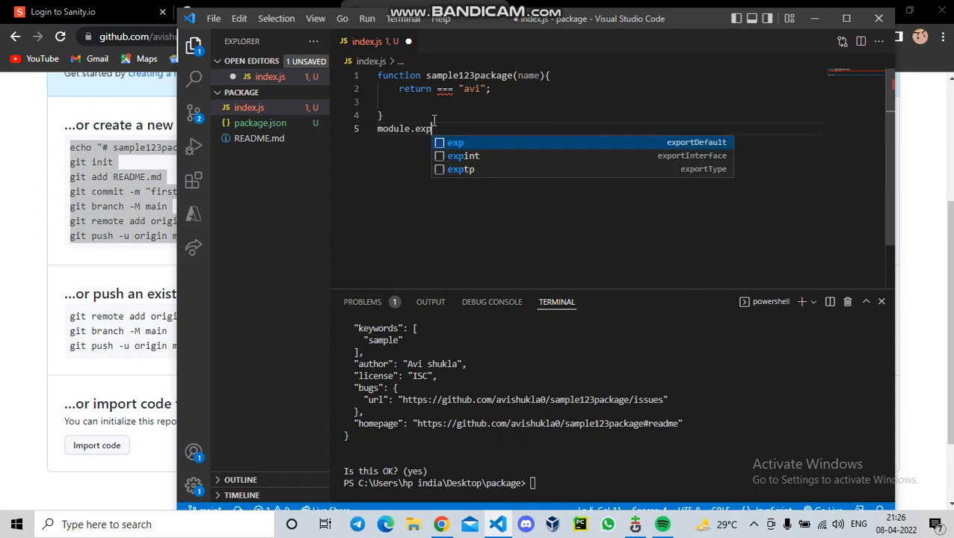
pyautogui.write('orts')
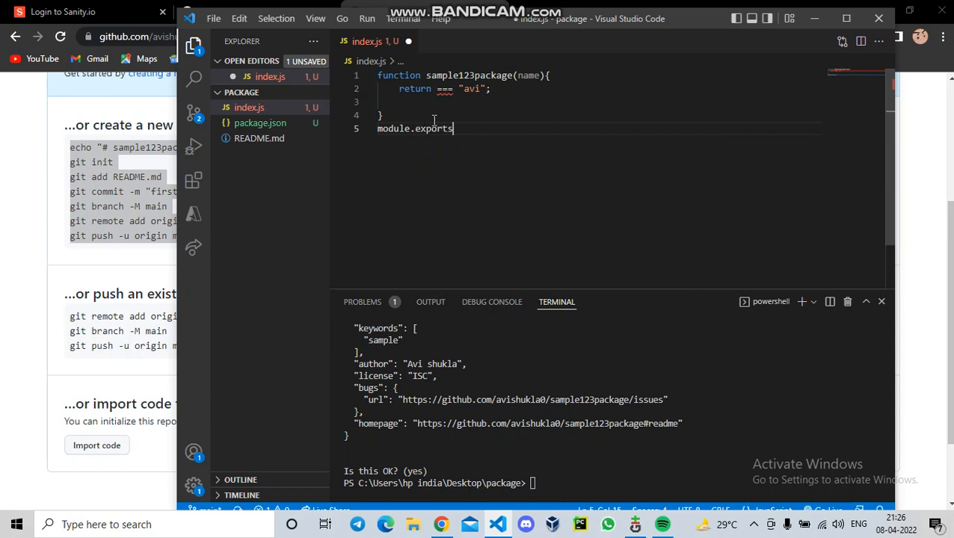
pyautogui.write('= sam')
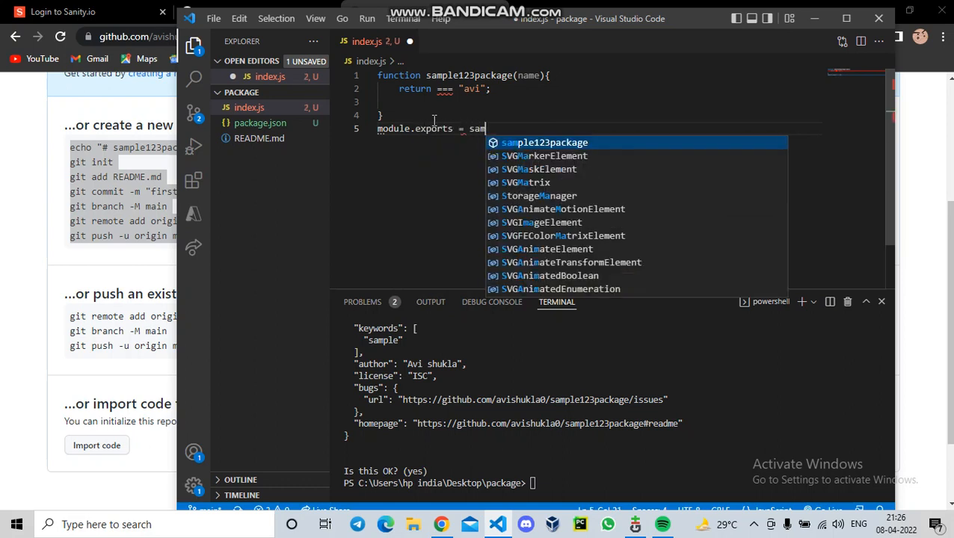
pyautogui.write('sample123package')
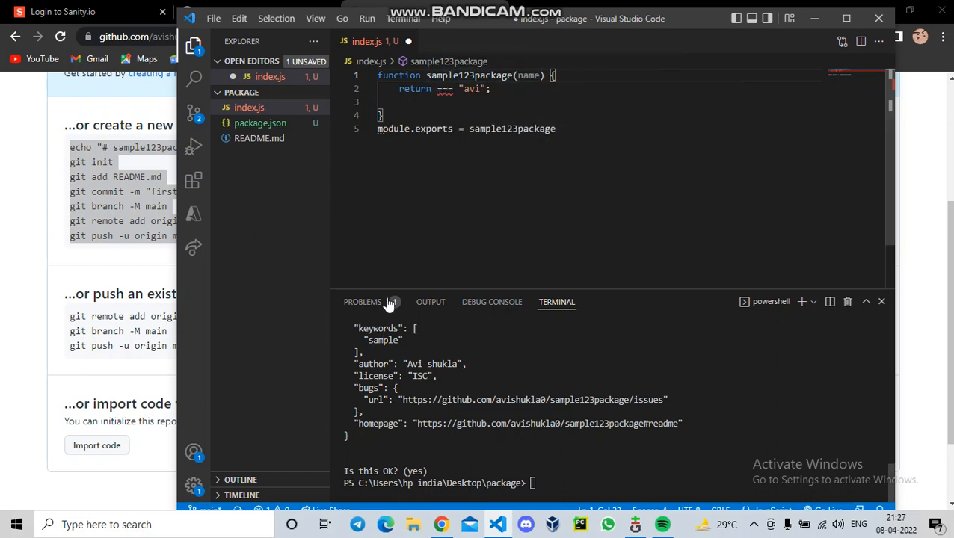
# Step: Check the Problems panel and fix the return to name === "avi"
pyautogui.click(361, 302)
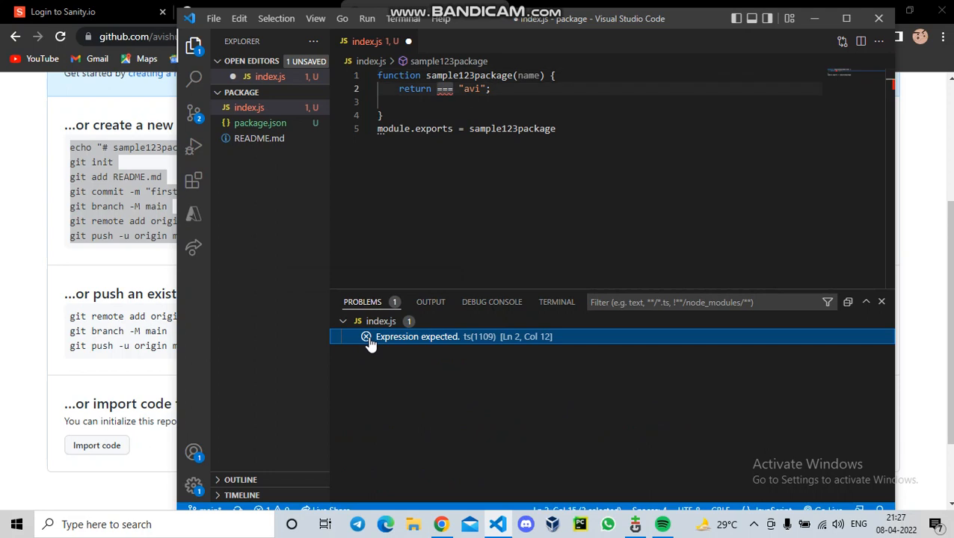
pyautogui.moveTo(418, 342)
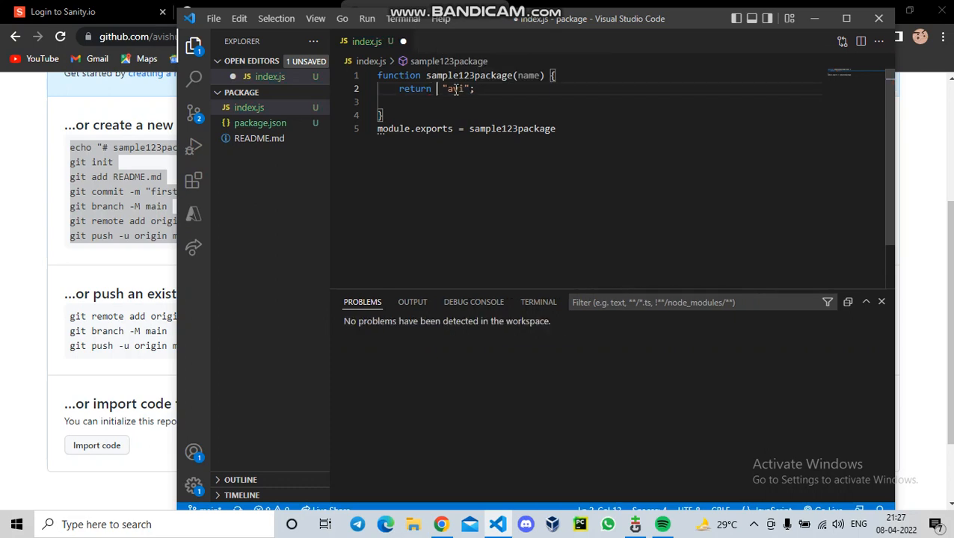
pyautogui.write('name')
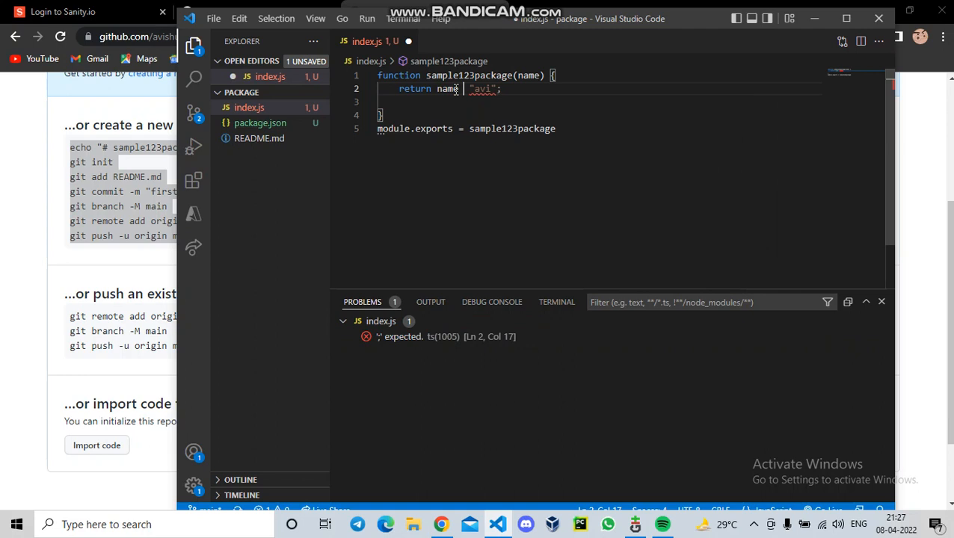
pyautogui.write('===')
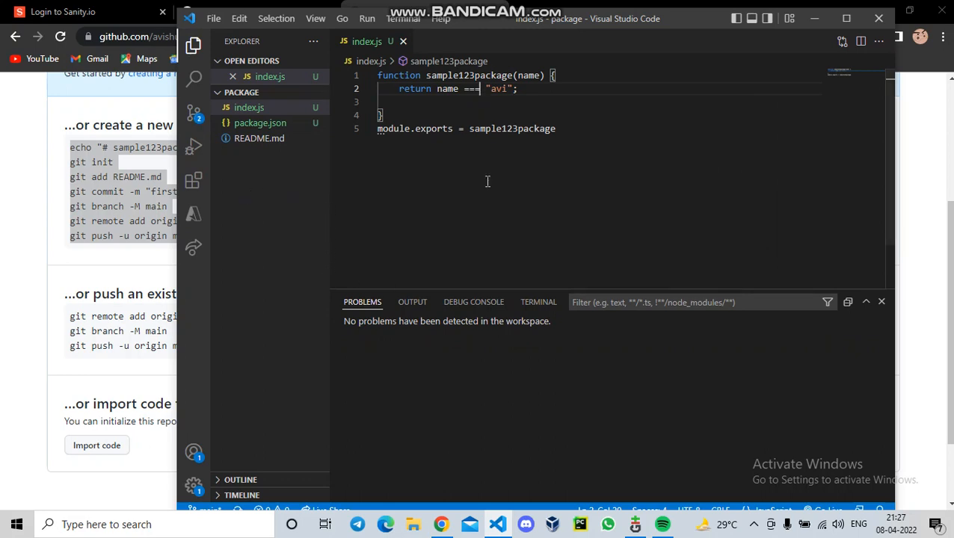
pyautogui.moveTo(544, 230)
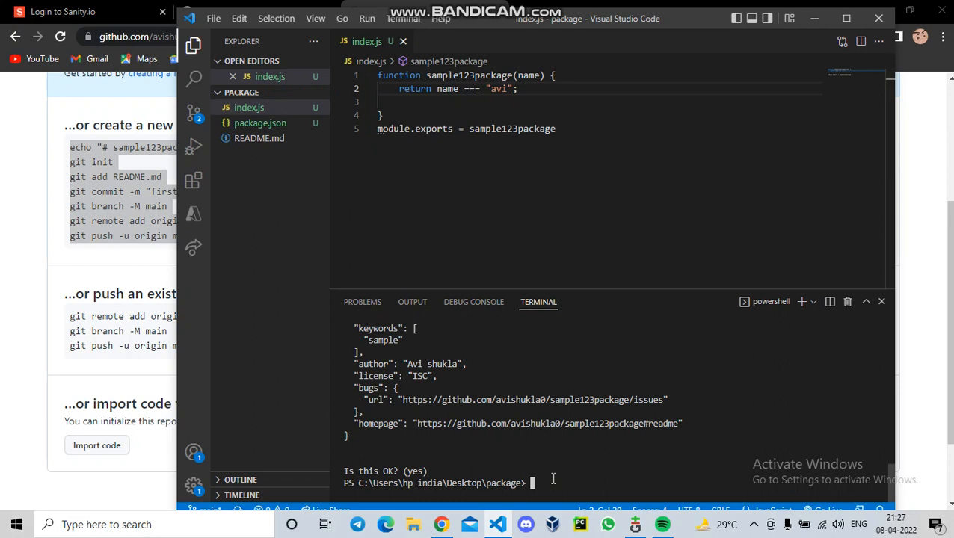
# Step: Run npm link in the terminal and select the new testing folder
pyautogui.write('npm')
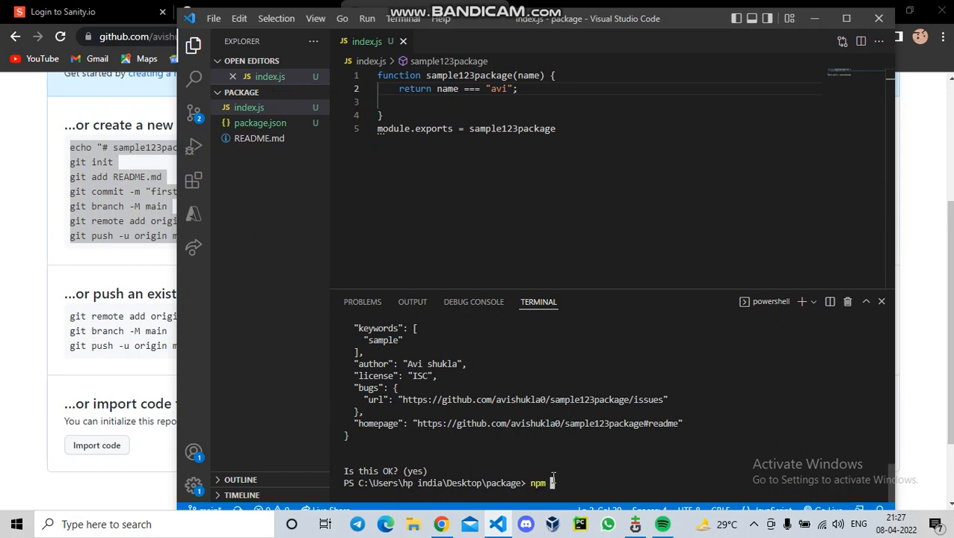
pyautogui.write('link')
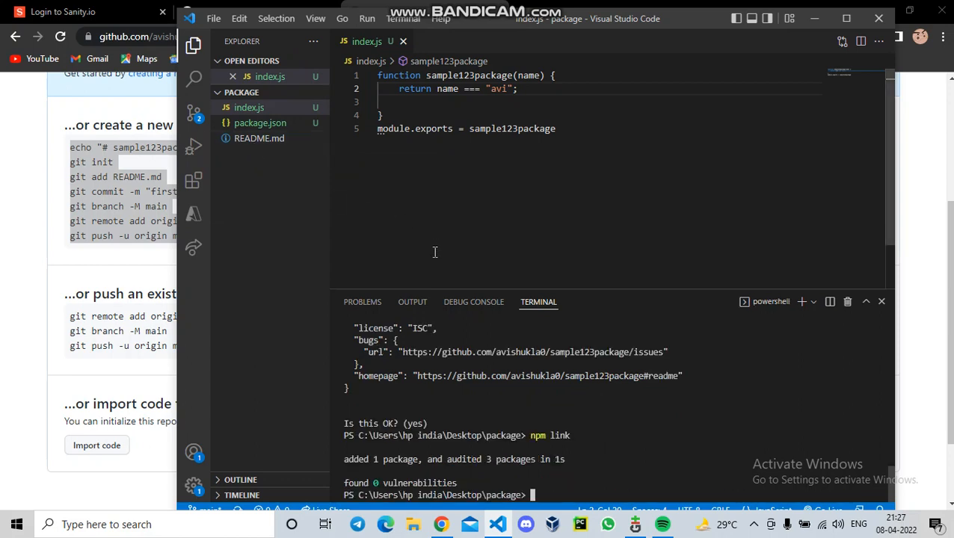
pyautogui.moveTo(437, 260)
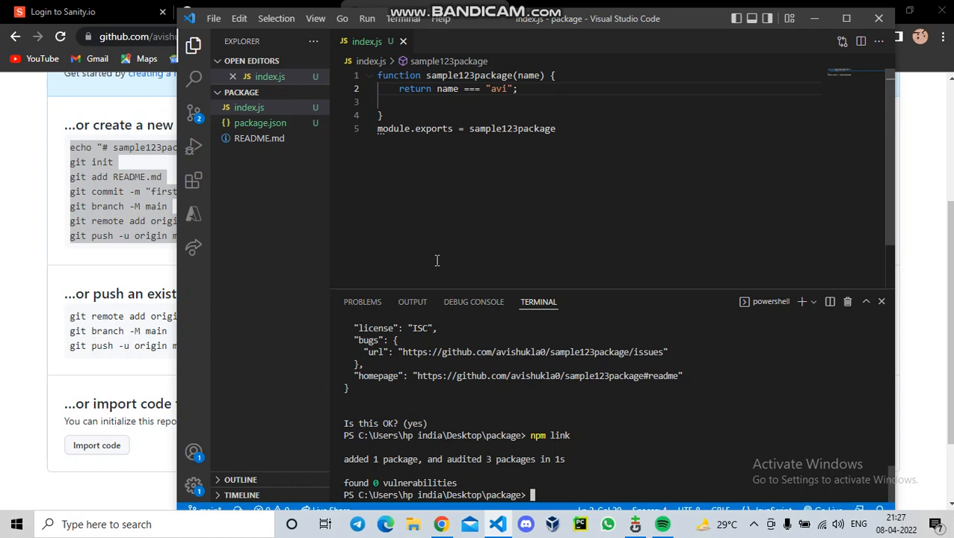
pyautogui.click(248, 108)
pyautogui.write('testing')
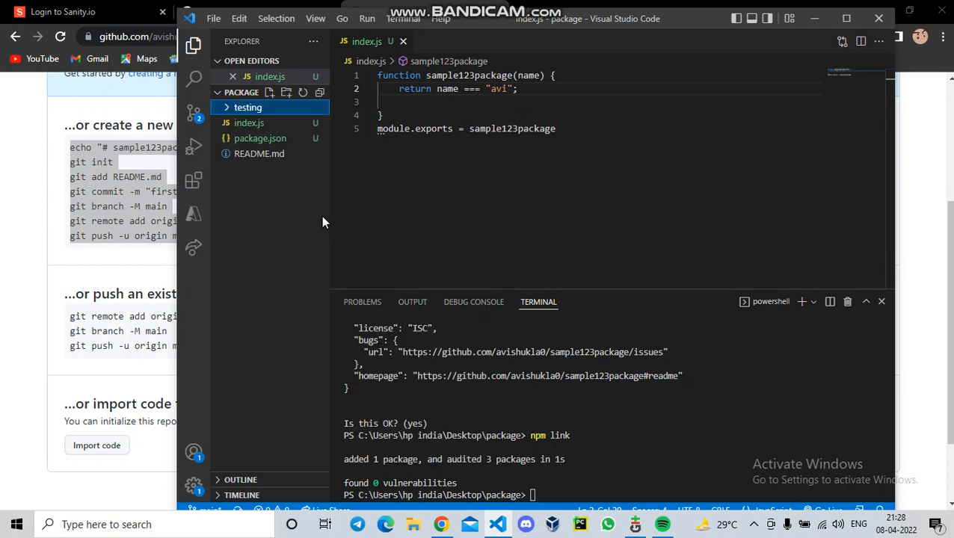
# Step: Create an empty main.js inside the testing folder
pyautogui.rightClick(248, 108)
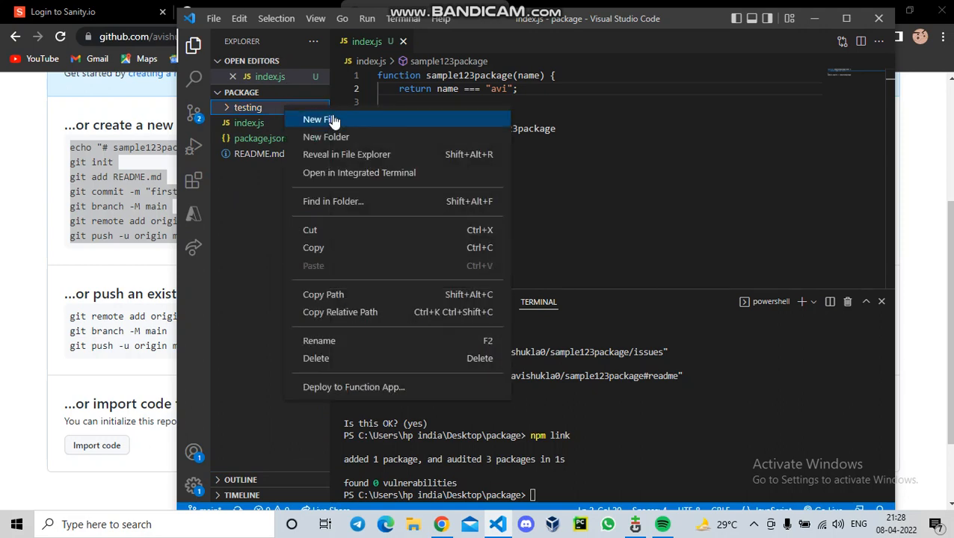
pyautogui.click(320, 119)
pyautogui.write('main.js')
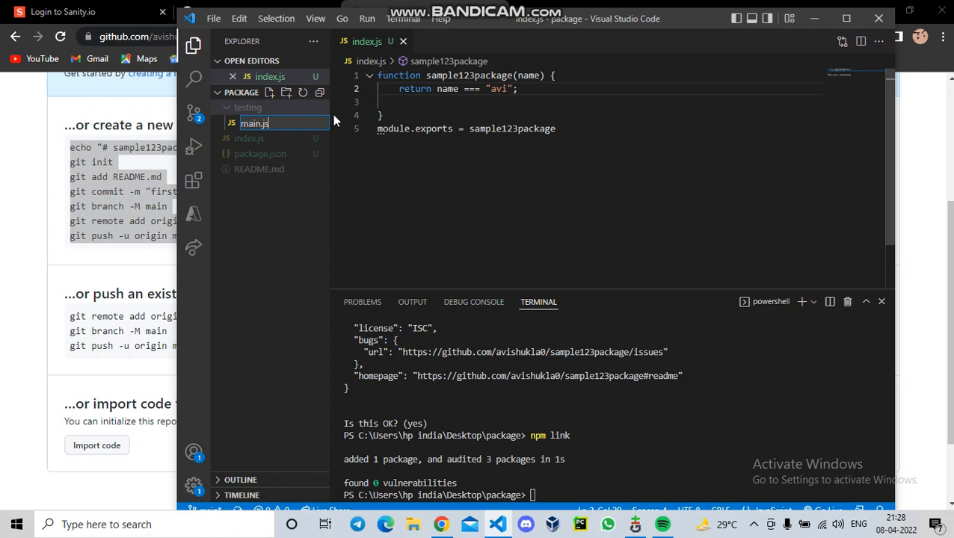
pyautogui.press('Enter')
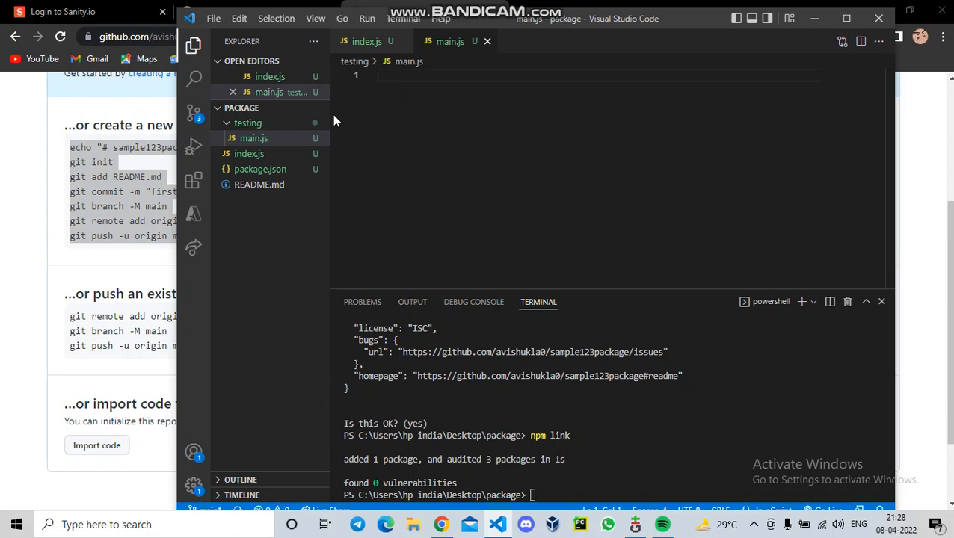
pyautogui.moveTo(335, 121)
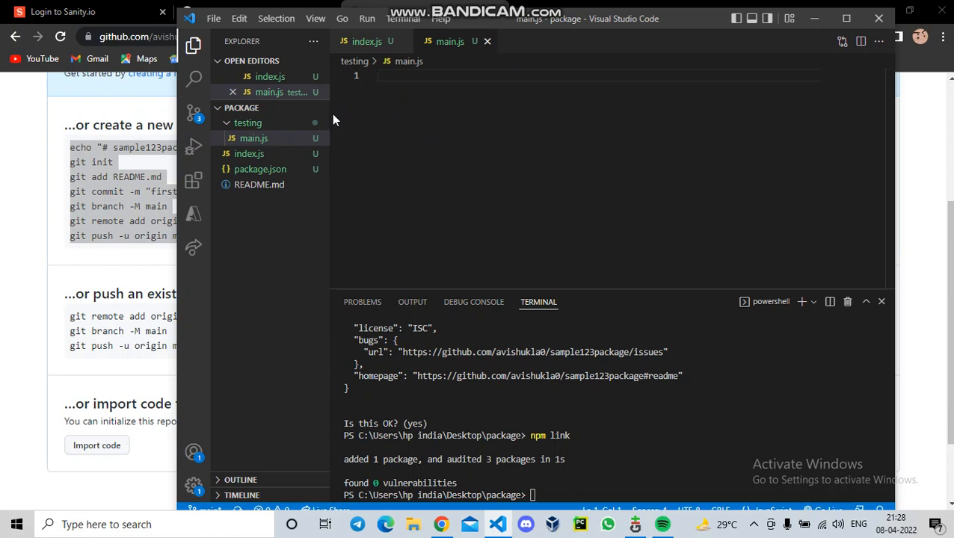
# Step: Write const sample123package = require("sample123package") in main.js
pyautogui.write('const')
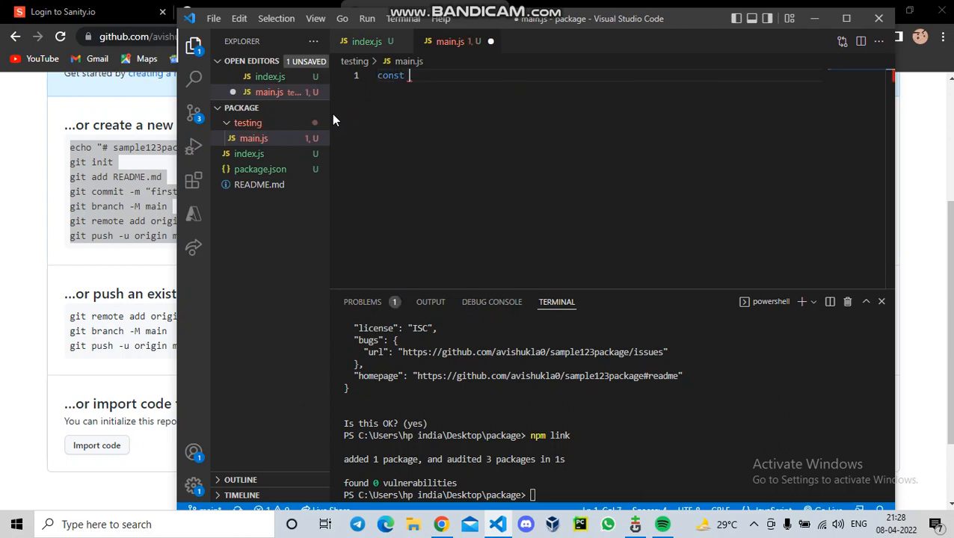
pyautogui.write('sample123package =')
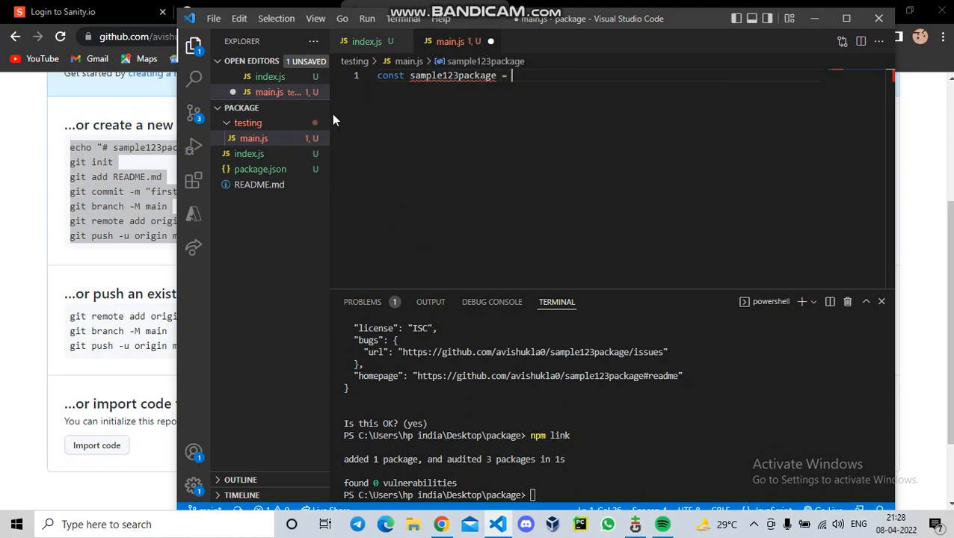
pyautogui.write('require')
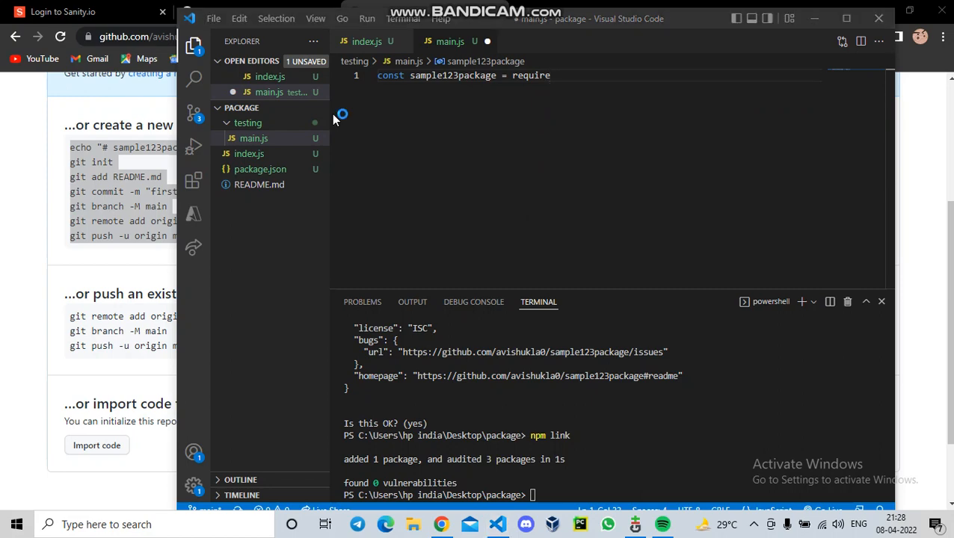
pyautogui.click(9, 524)
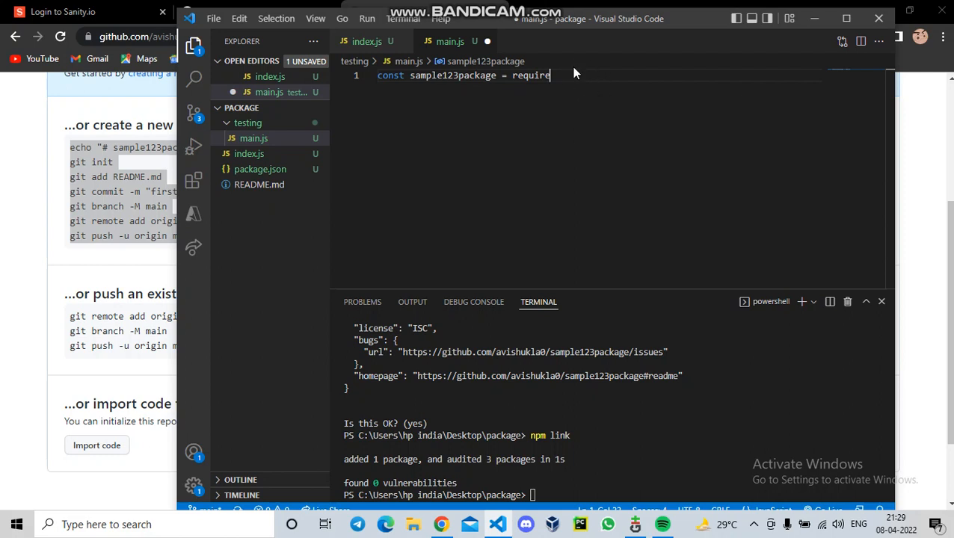
pyautogui.write('()')
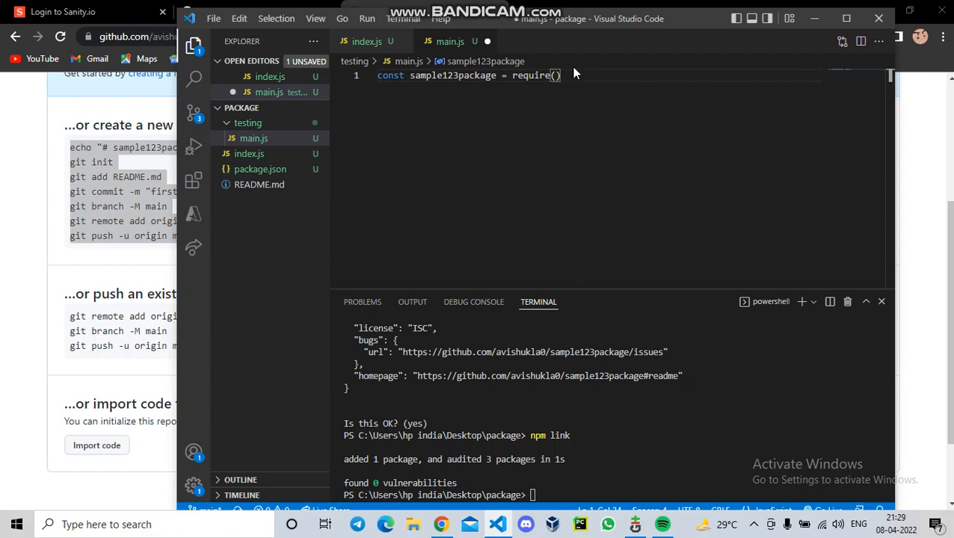
pyautogui.write('sample123package"')
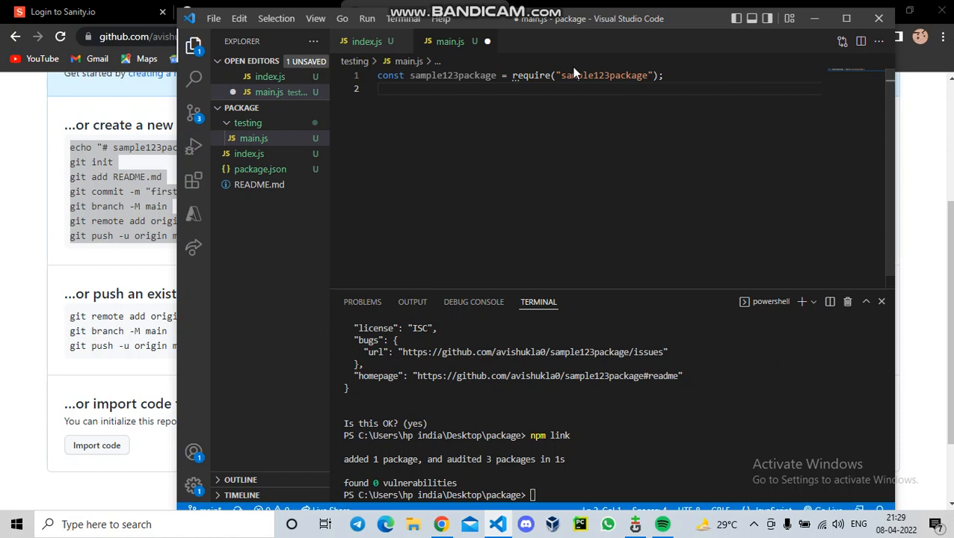
# Step: Add console.log(sample123package("avi")); to main.js
pyautogui.write('console.')
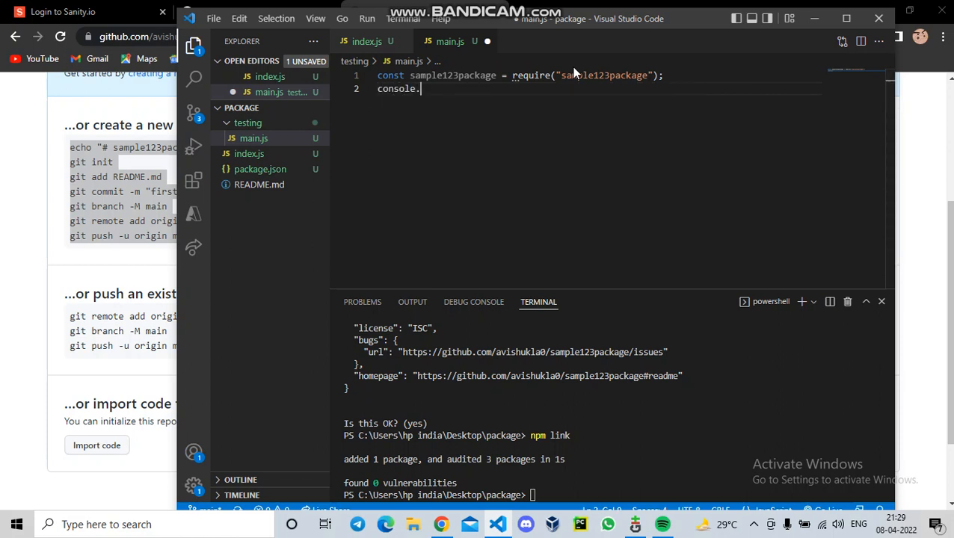
pyautogui.write('log')
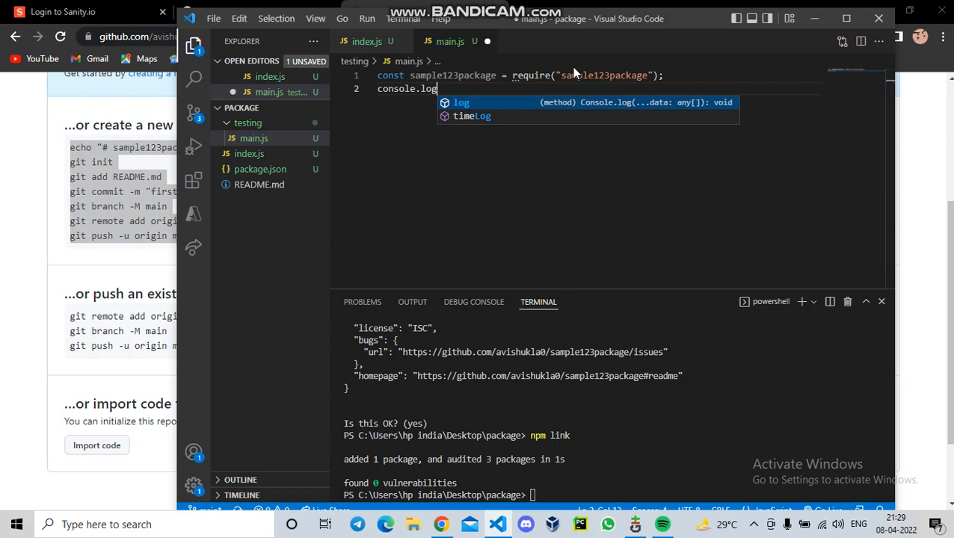
pyautogui.write('(sample123package)')
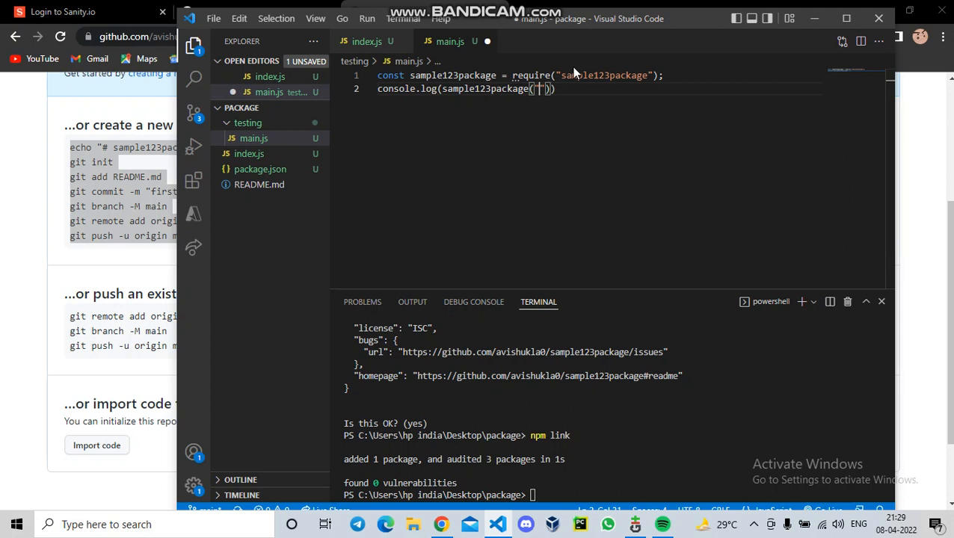
pyautogui.write('avi')
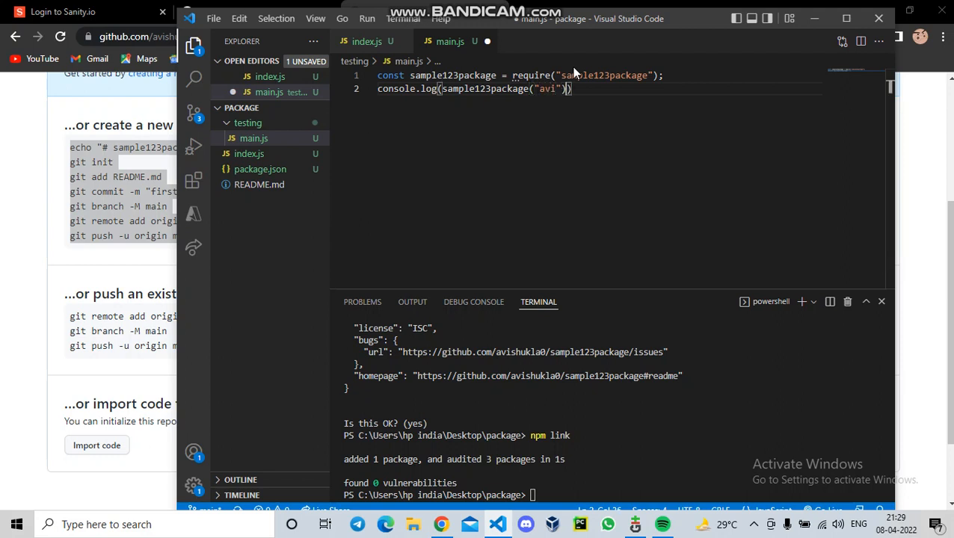
pyautogui.write(';')
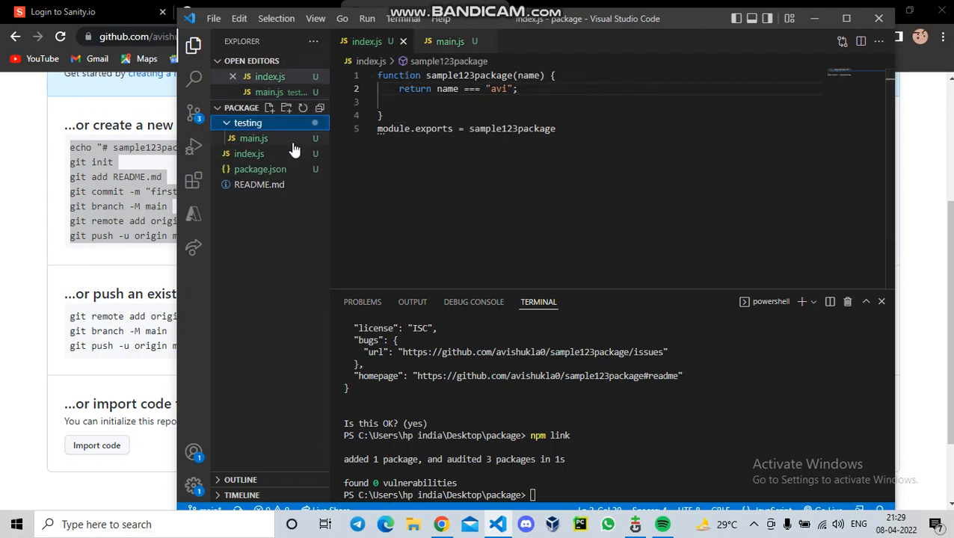
# Step: Change into the testing folder and npm link sample123package there
pyautogui.click(248, 123)
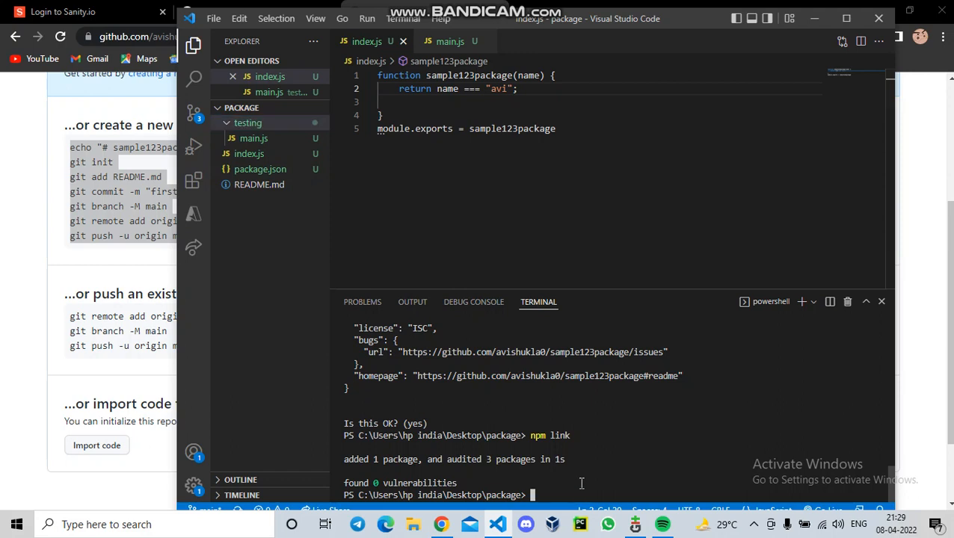
pyautogui.write('cd testing')
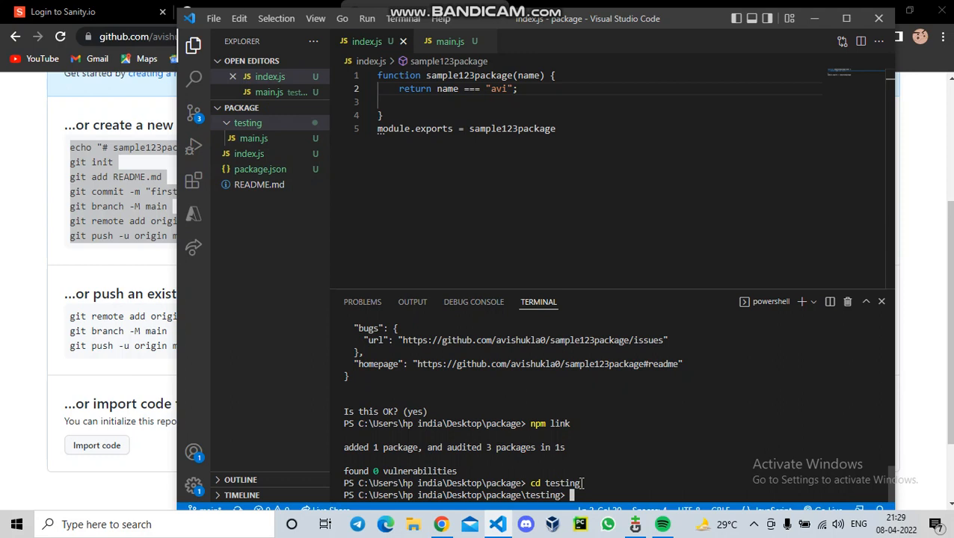
pyautogui.write('npm link sam')
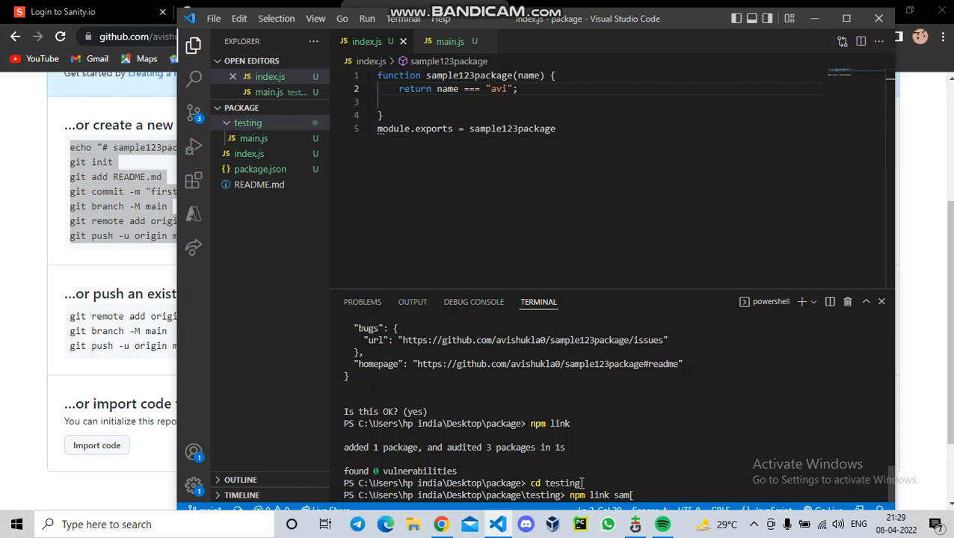
pyautogui.write('ple')
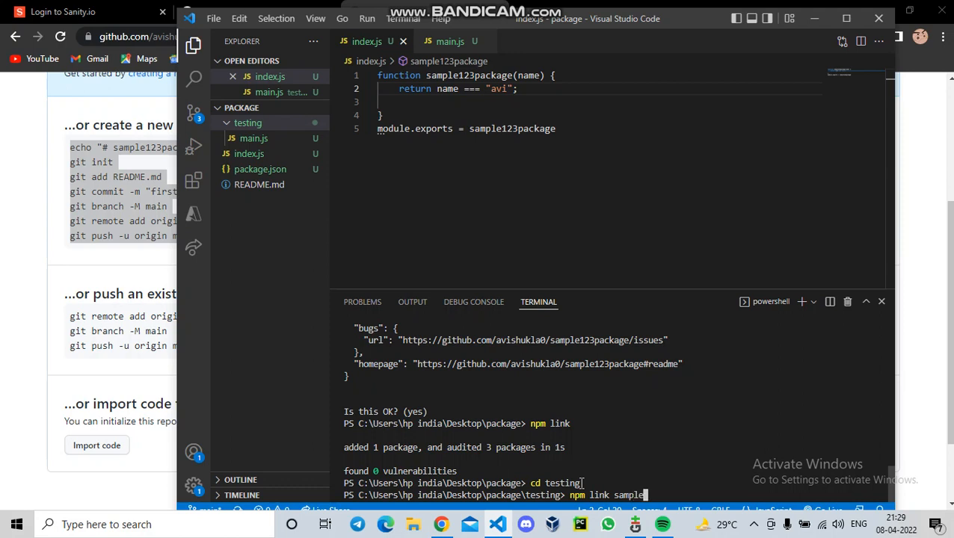
pyautogui.write('123')
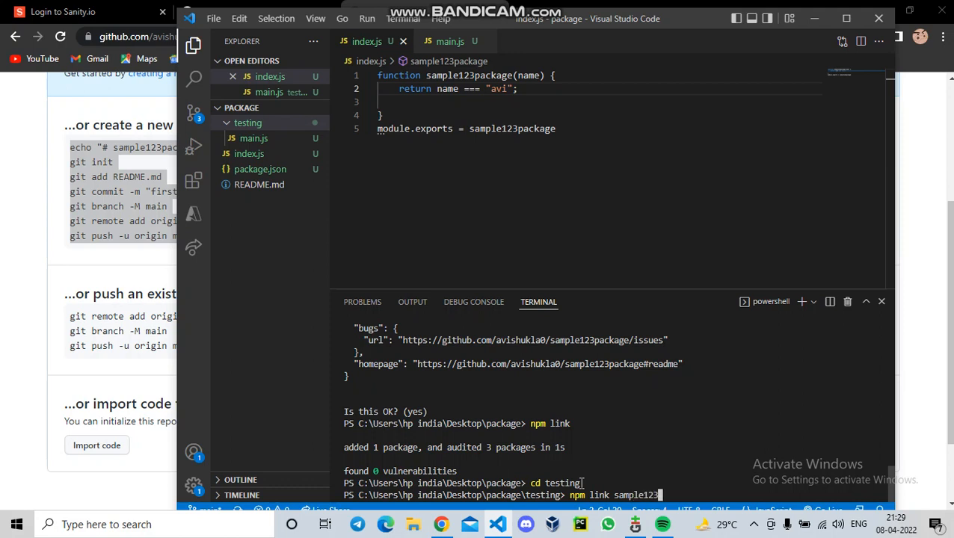
pyautogui.write('package')
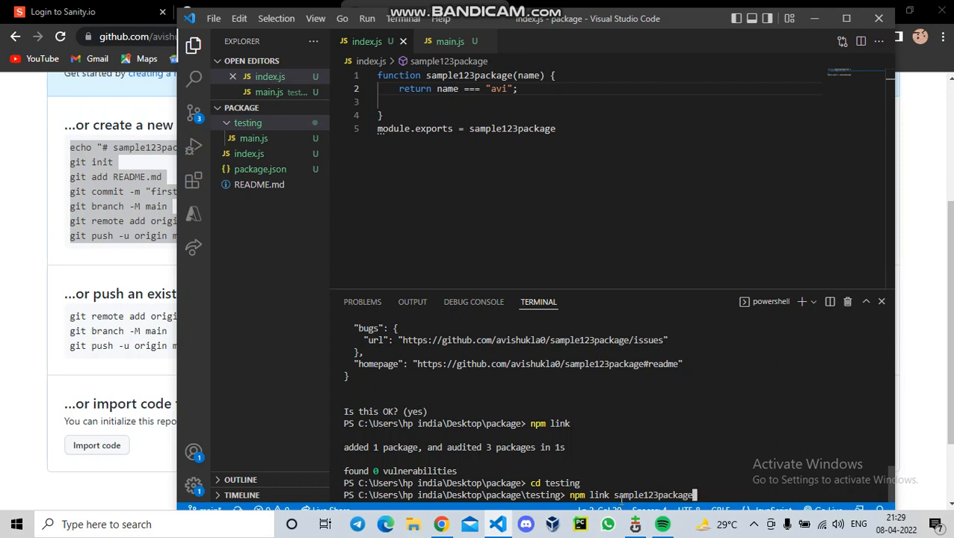
pyautogui.moveTo(648, 469)
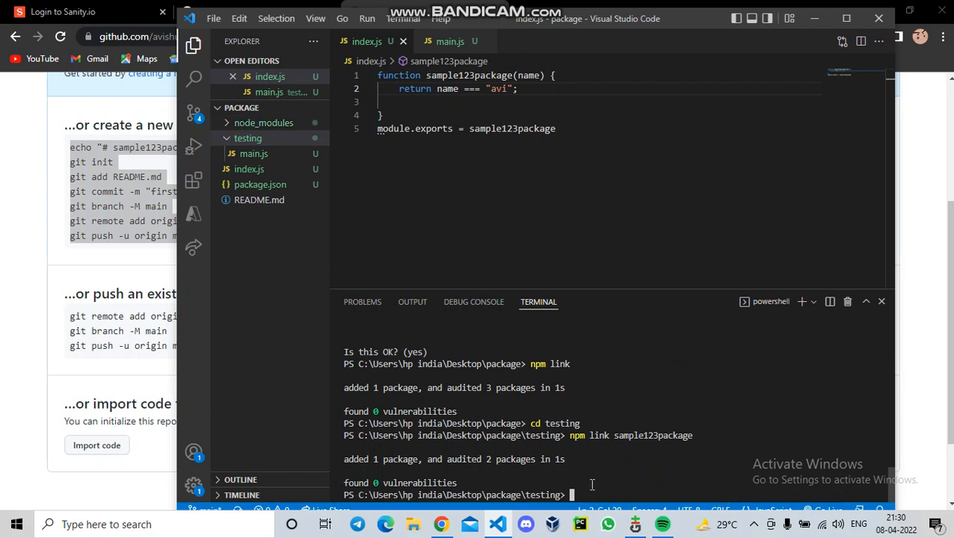
# Step: Run node main.js and confirm it prints true
pyautogui.write('node main.js')
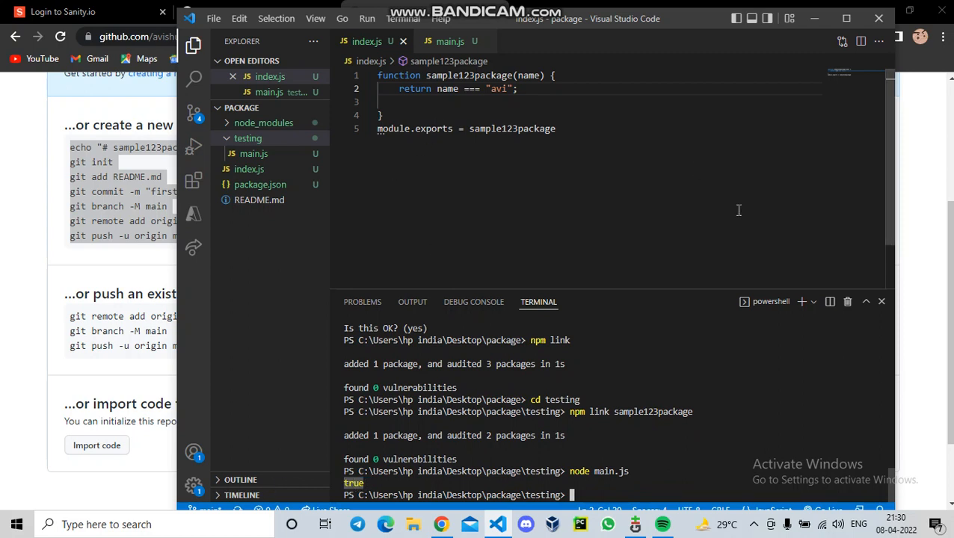
pyautogui.moveTo(223, 127)
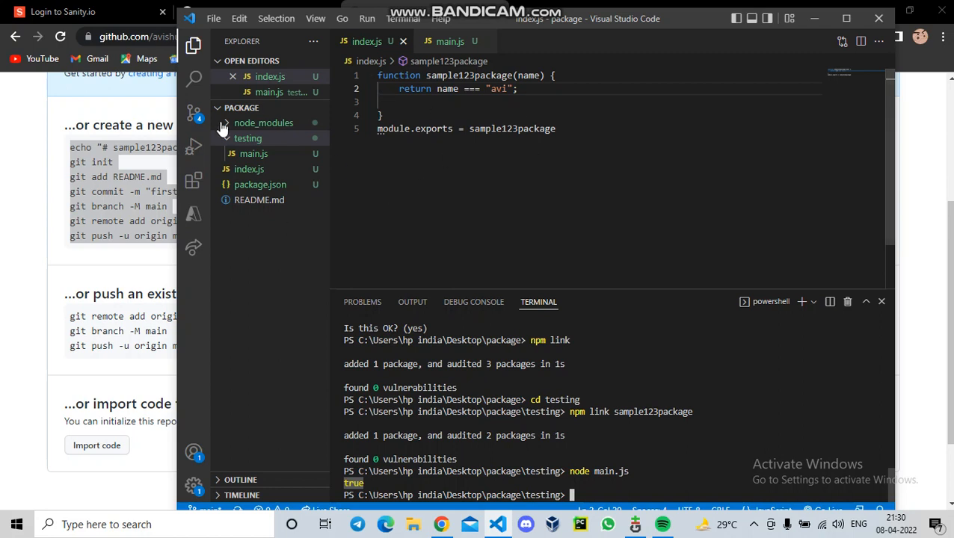
pyautogui.click(248, 138)
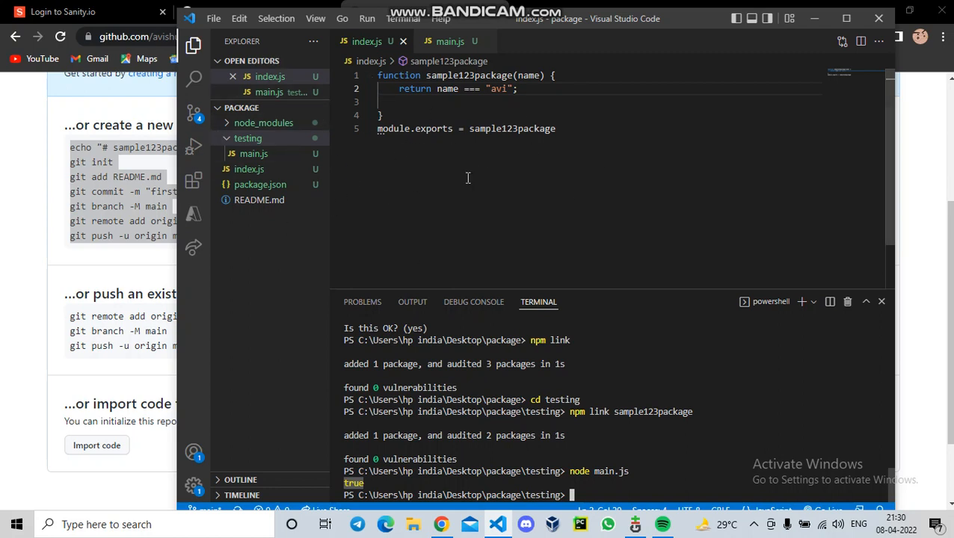
pyautogui.moveTo(661, 286)
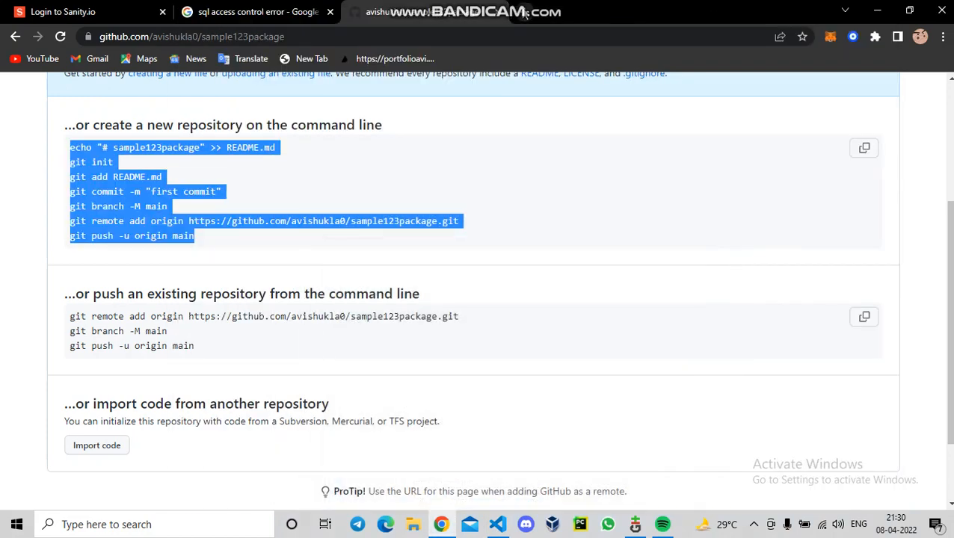
# Step: Visit the npmjs.com tab in Chrome, then return to the VS Code window
pyautogui.click(690, 12)
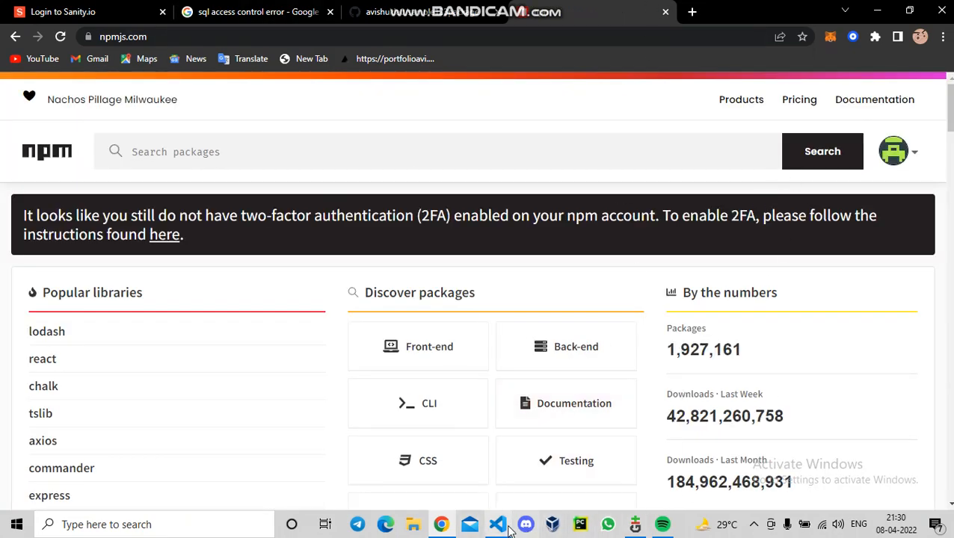
pyautogui.click(496, 523)
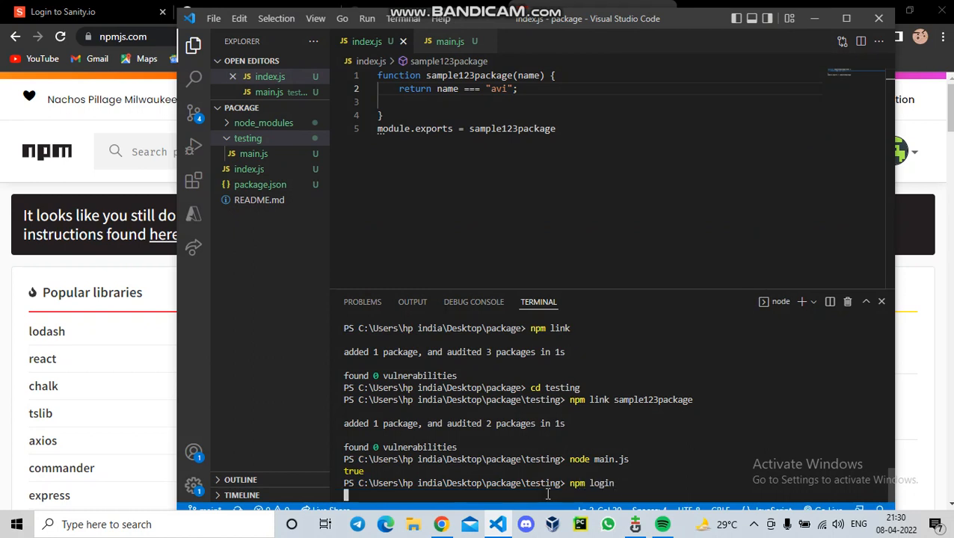
# Step: Run npm login and enter the avi credentials through one-time password verification
pyautogui.press('Enter')
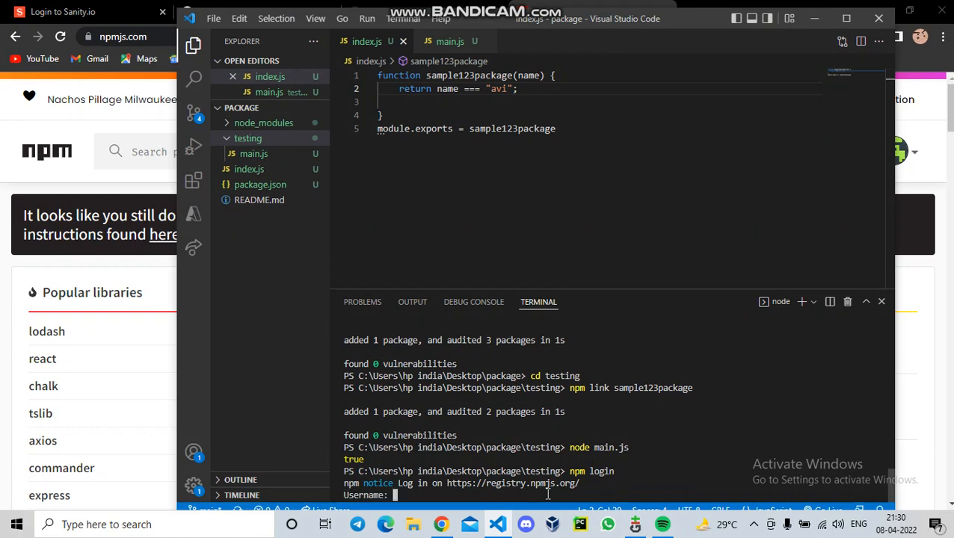
pyautogui.write('avi_shukla')
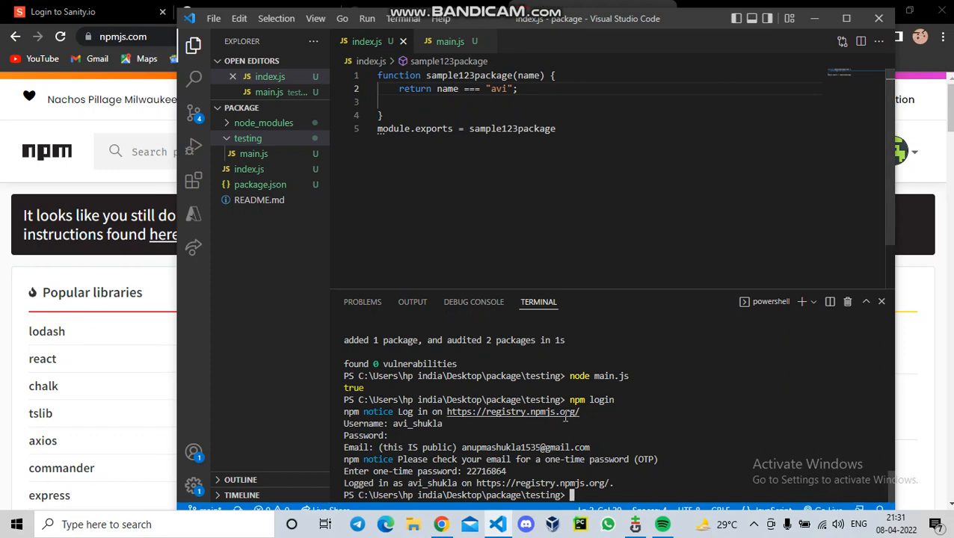
pyautogui.scroll(-3)
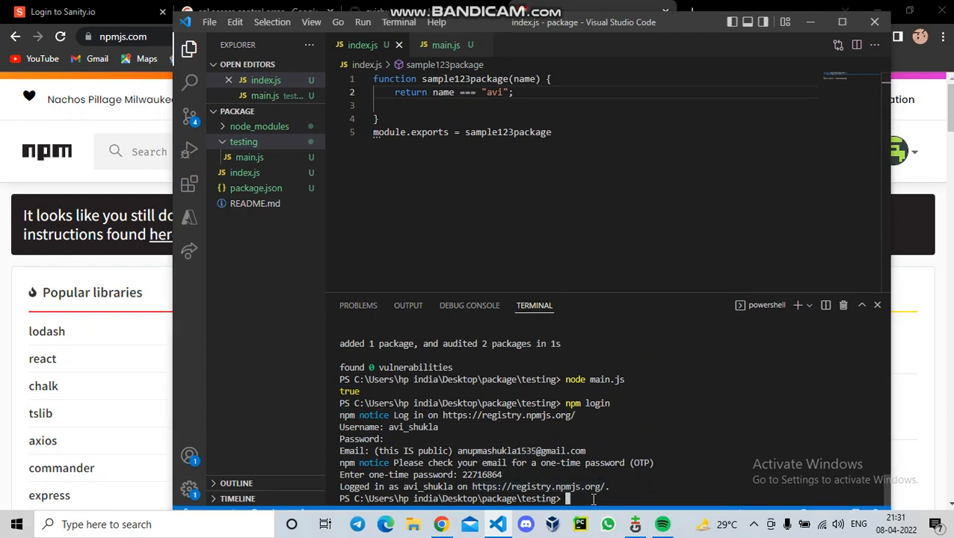
# Step: Run cd .. to the package folder, then npm publish --access=public
pyautogui.write('cd ..')
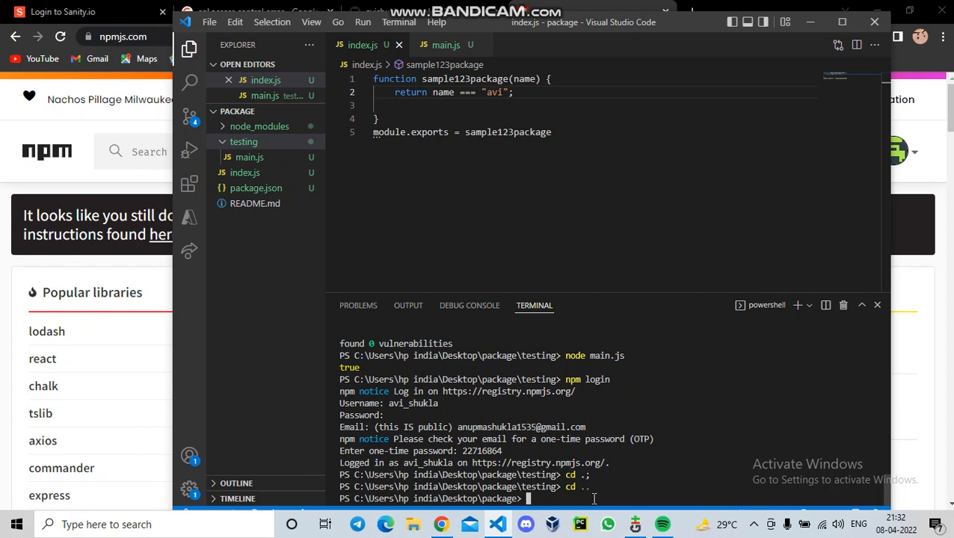
pyautogui.write('npm')
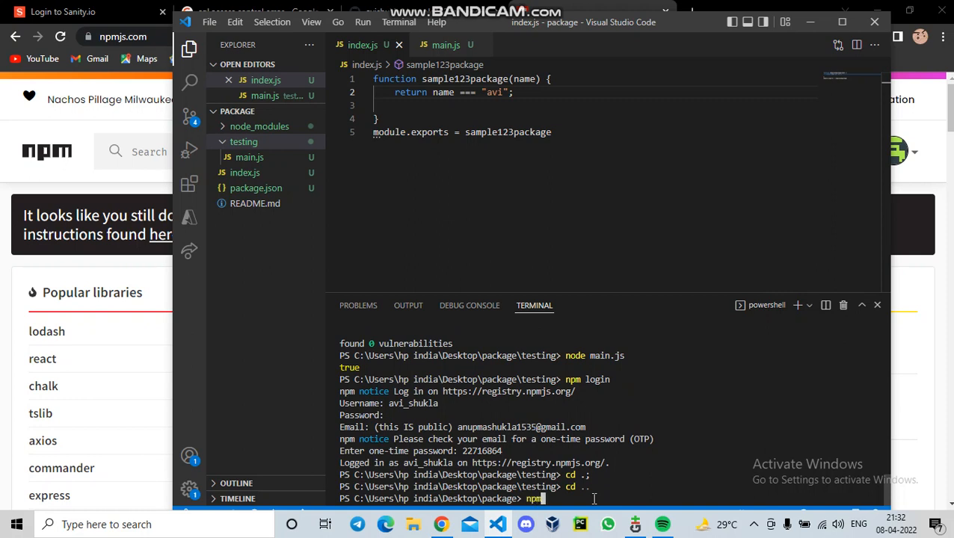
pyautogui.write('pub')
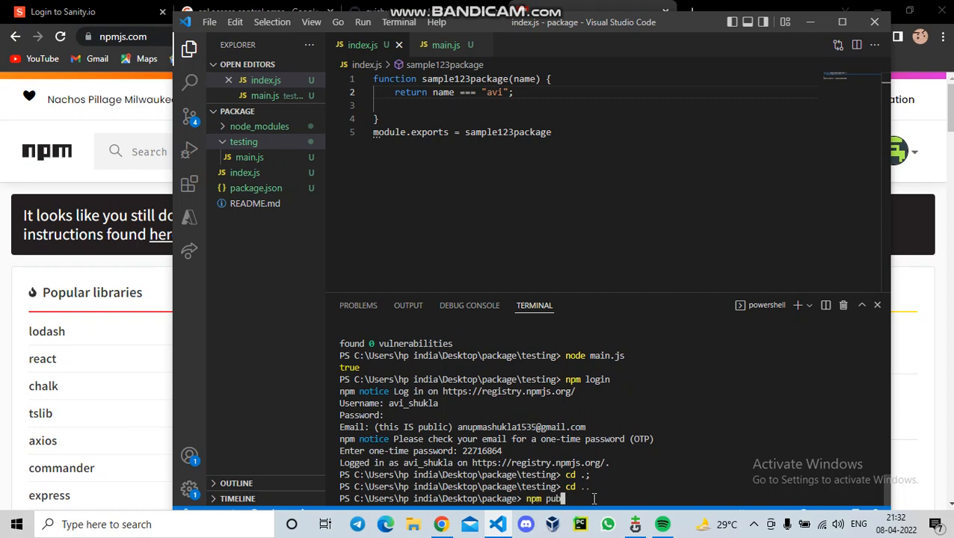
pyautogui.write('lish --access=')
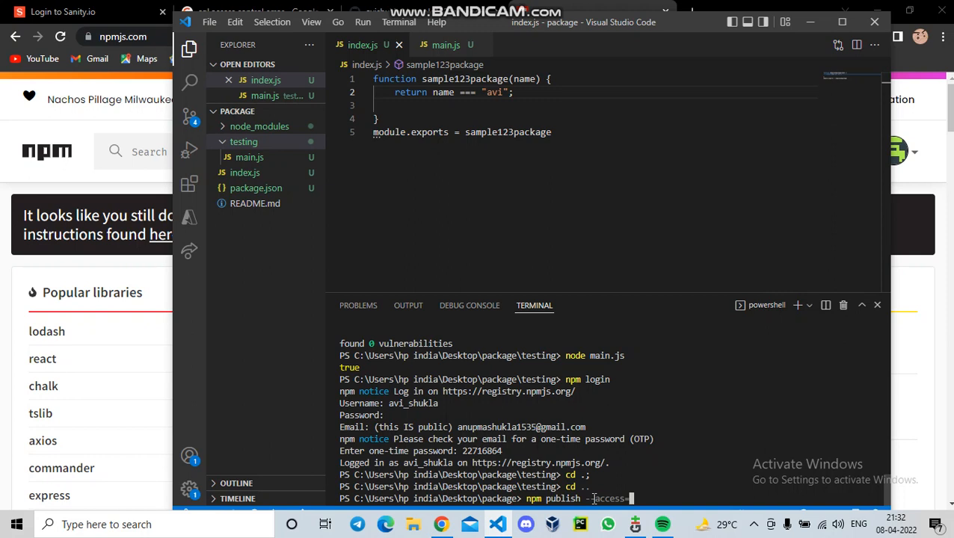
pyautogui.write('publiu')
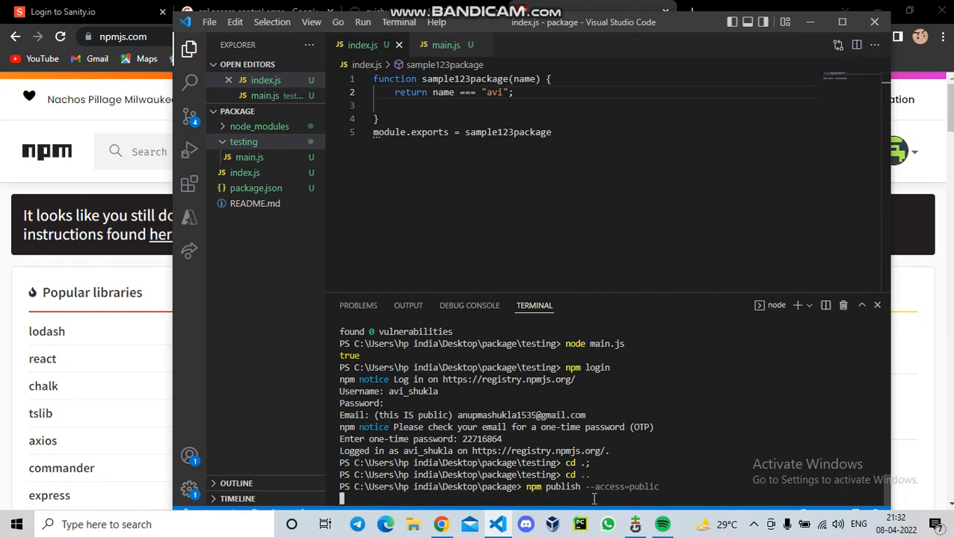
pyautogui.press('Enter')
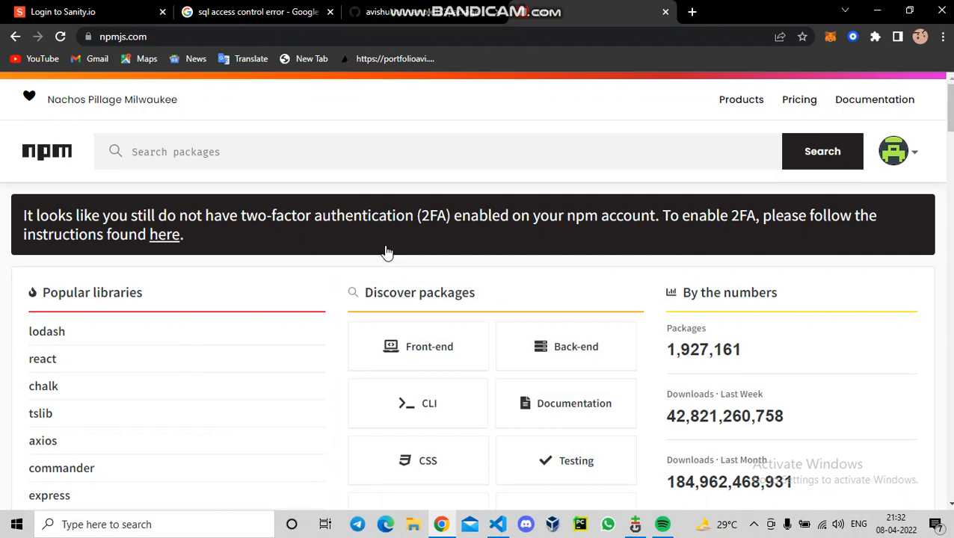
# Step: From the account menu's Packages list, view the sample123package 1.0.0 details page
pyautogui.scroll(-3)
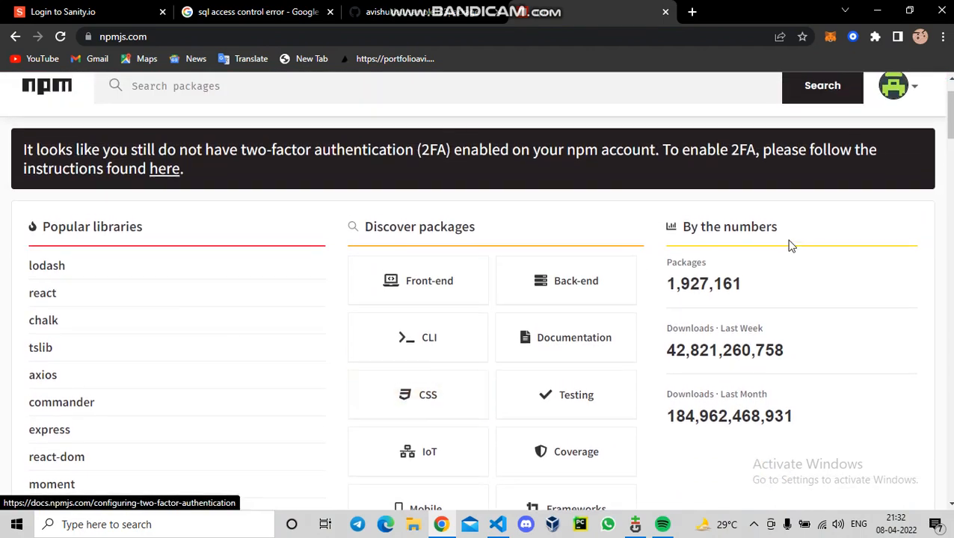
pyautogui.click(894, 85)
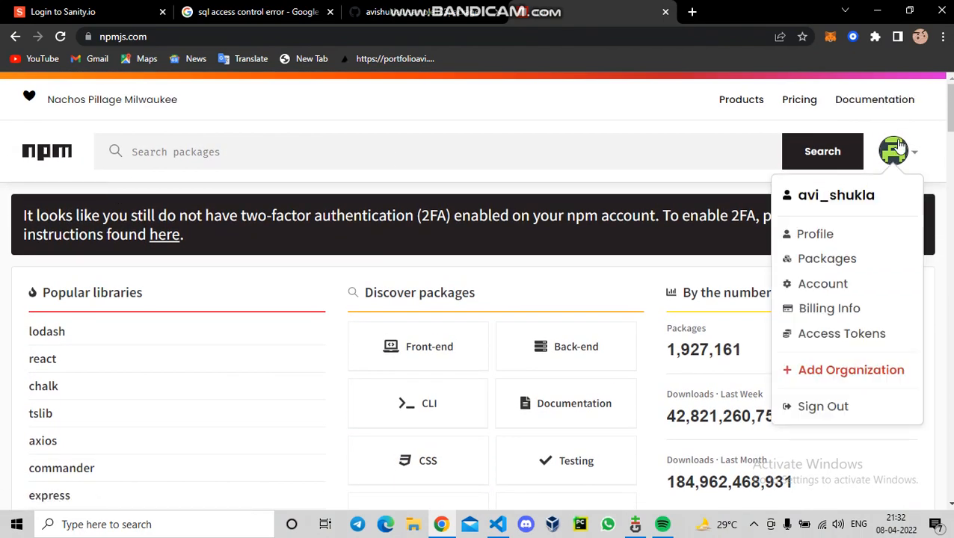
pyautogui.moveTo(827, 257)
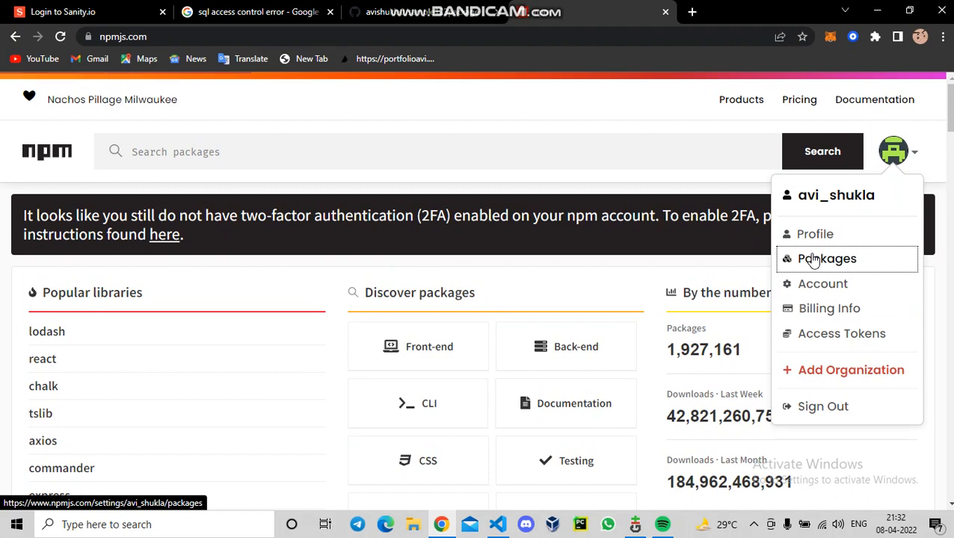
pyautogui.click(827, 257)
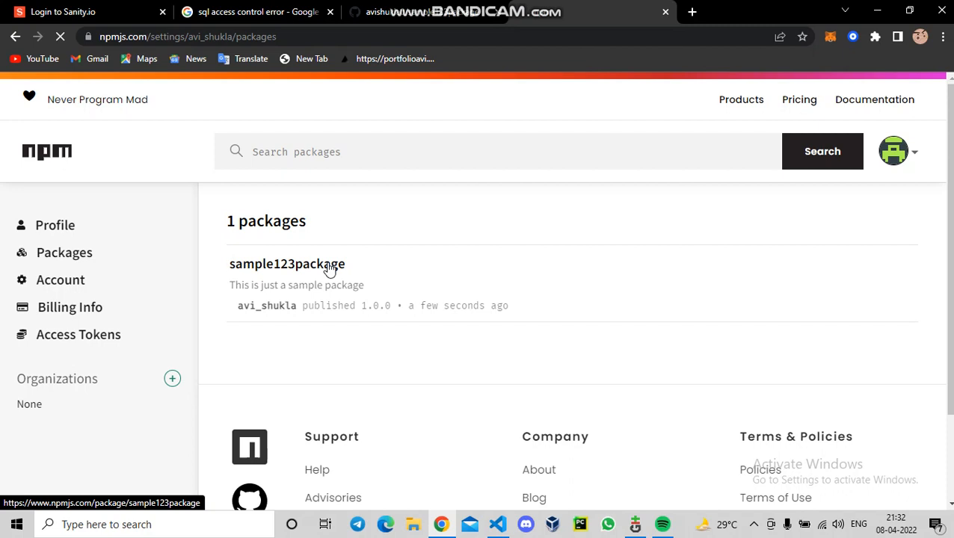
pyautogui.click(287, 263)
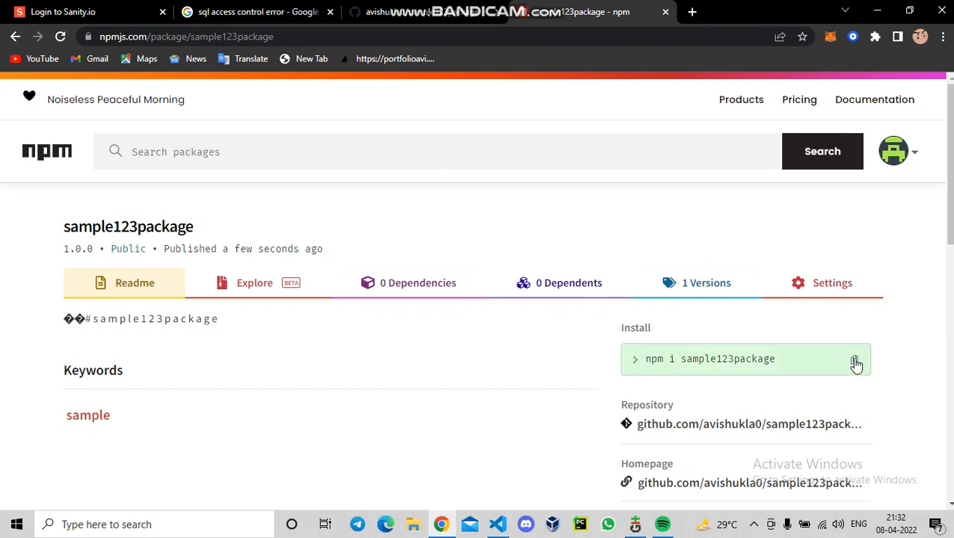
# Step: Copy the npm i sample123package install command and return to VS Code
pyautogui.click(855, 359)
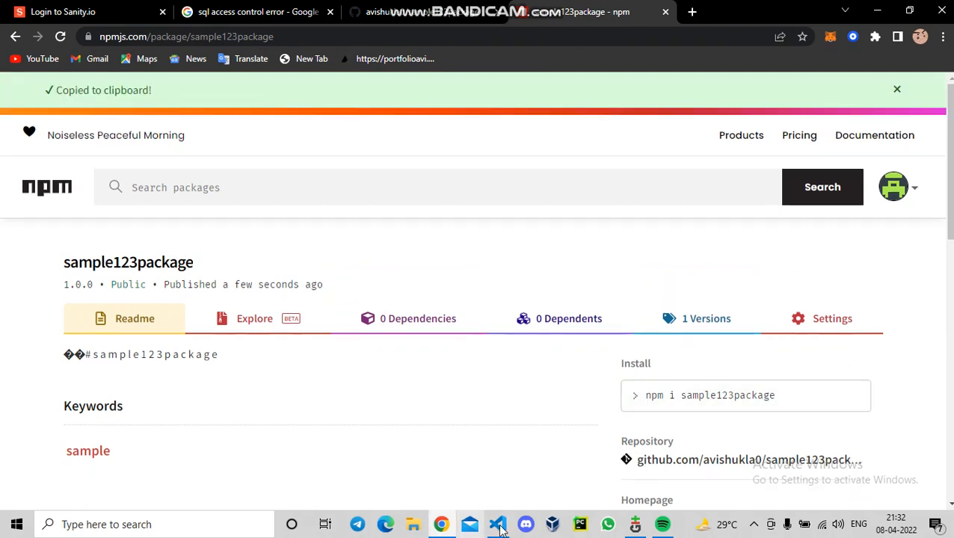
pyautogui.click(897, 90)
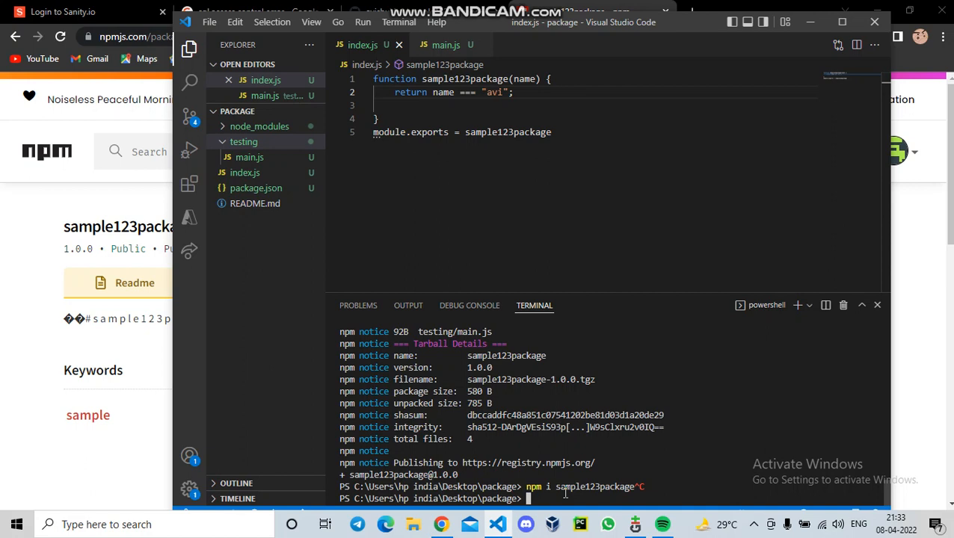
# Step: Run npm i sample123package, adding package-lock.json with 0 vulnerabilities
pyautogui.write('npm i sample123package')
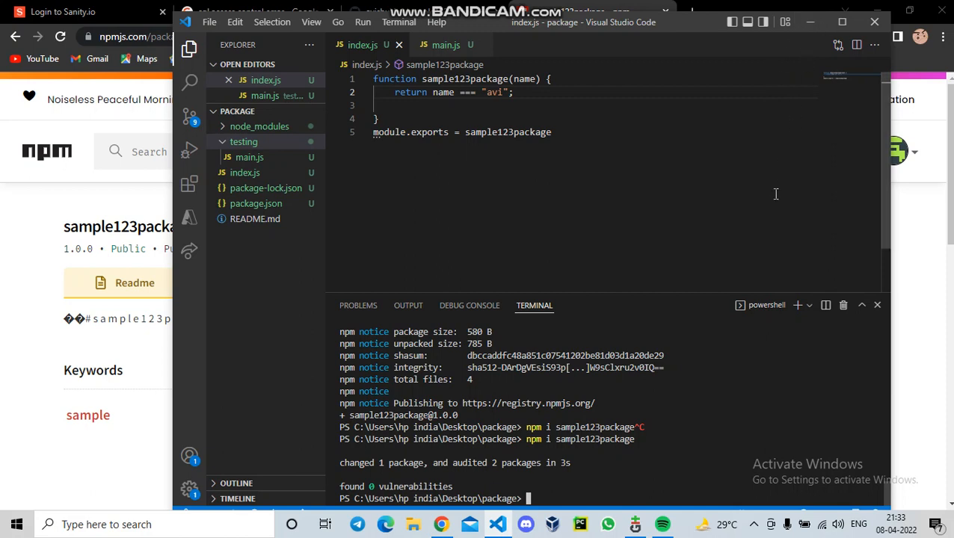
pyautogui.moveTo(774, 192)
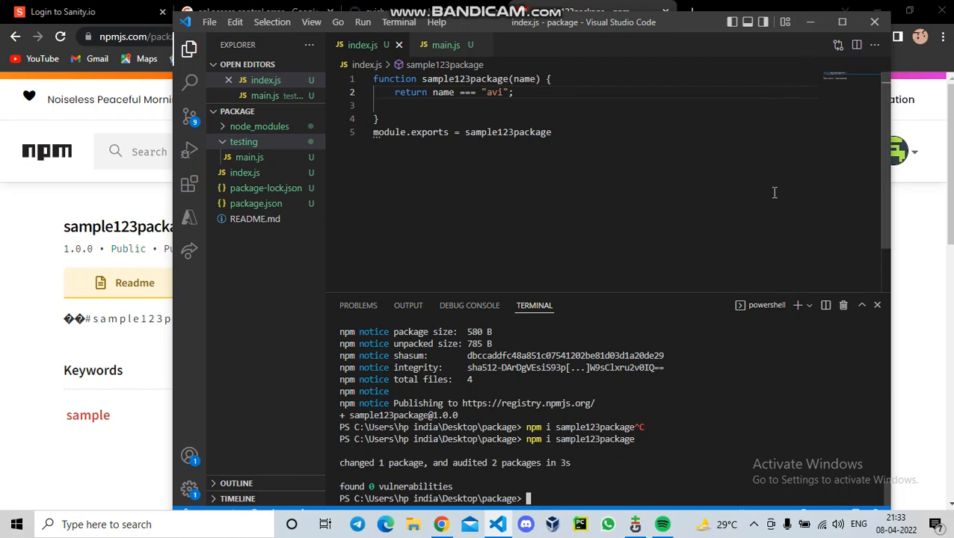